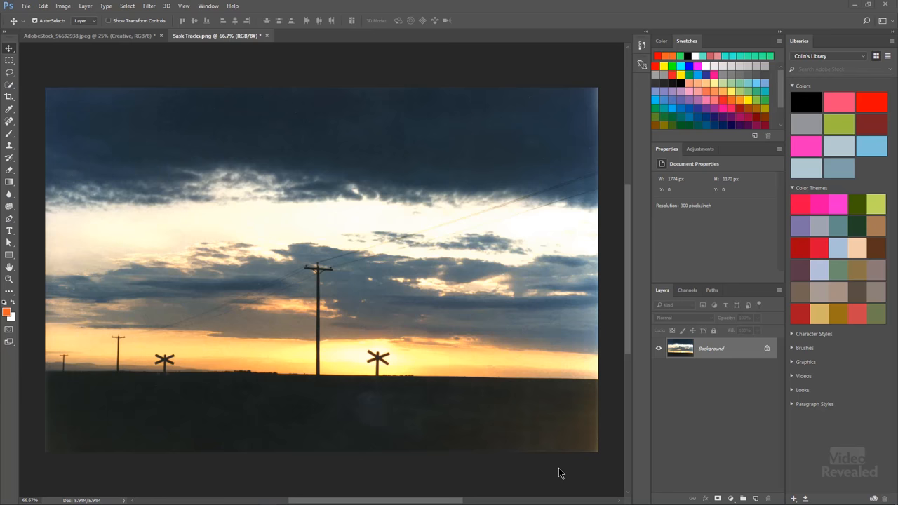
{"action": "mouse_move", "coordinate": [497, 483]}
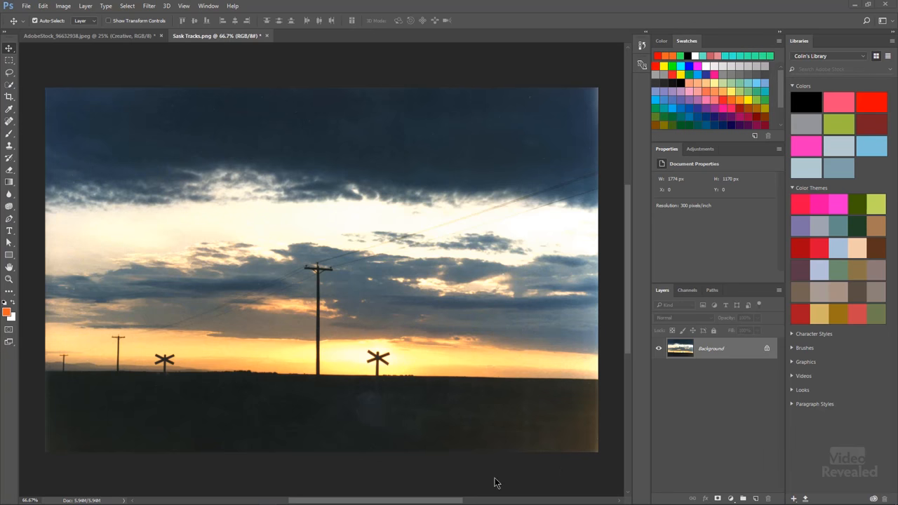
{"action": "mouse_move", "coordinate": [42, 142]}
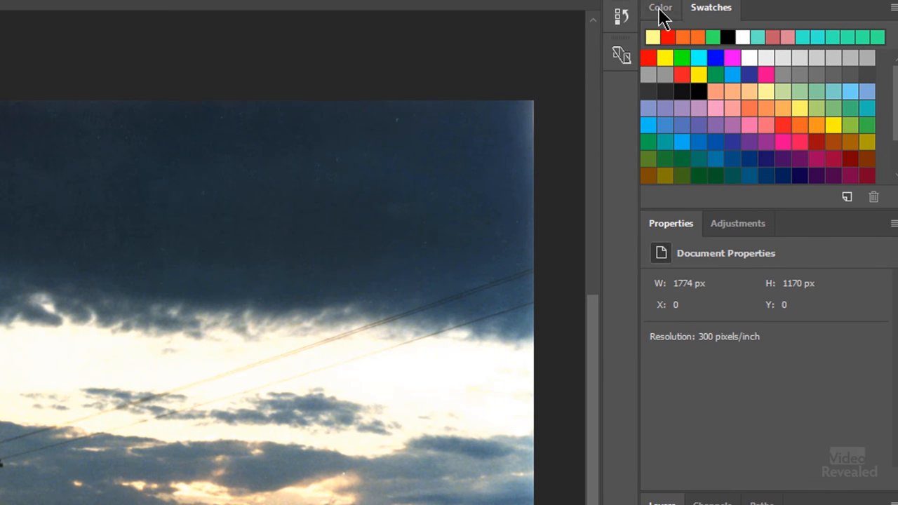
- Save the pale yellow foreground colour as Swatch 6, also added to Colin's Library
{"action": "left_click", "coordinate": [659, 8]}
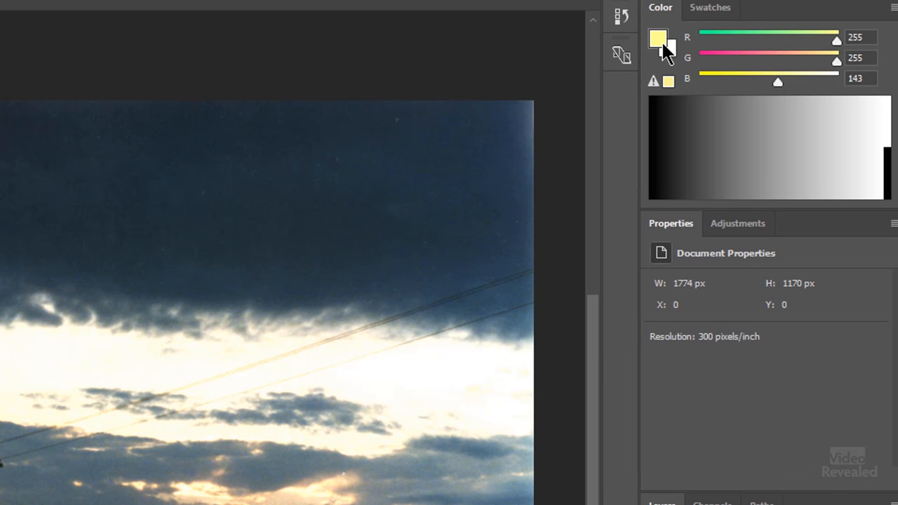
{"action": "left_click", "coordinate": [710, 8]}
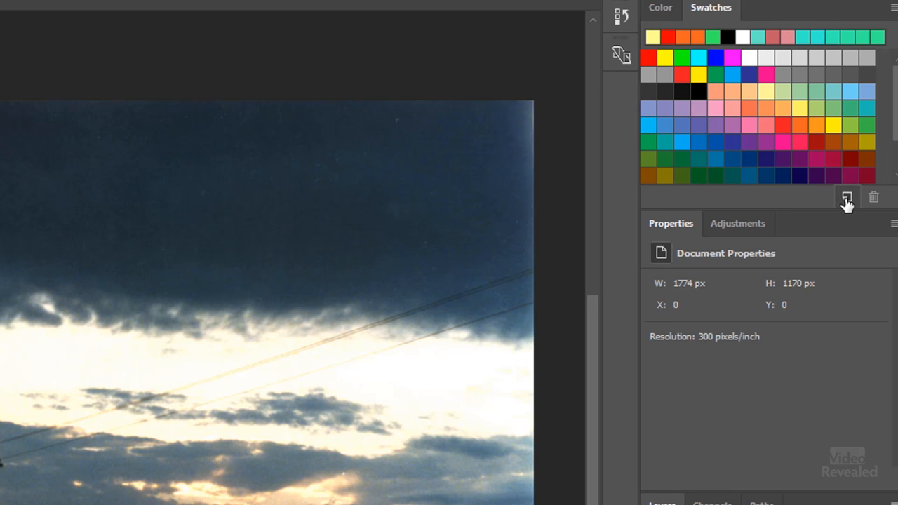
{"action": "mouse_move", "coordinate": [846, 197]}
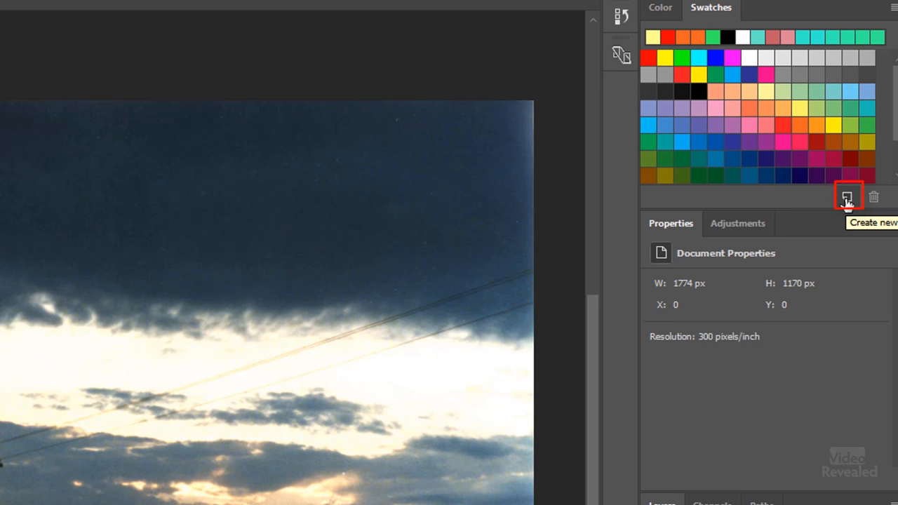
{"action": "left_click", "coordinate": [848, 197]}
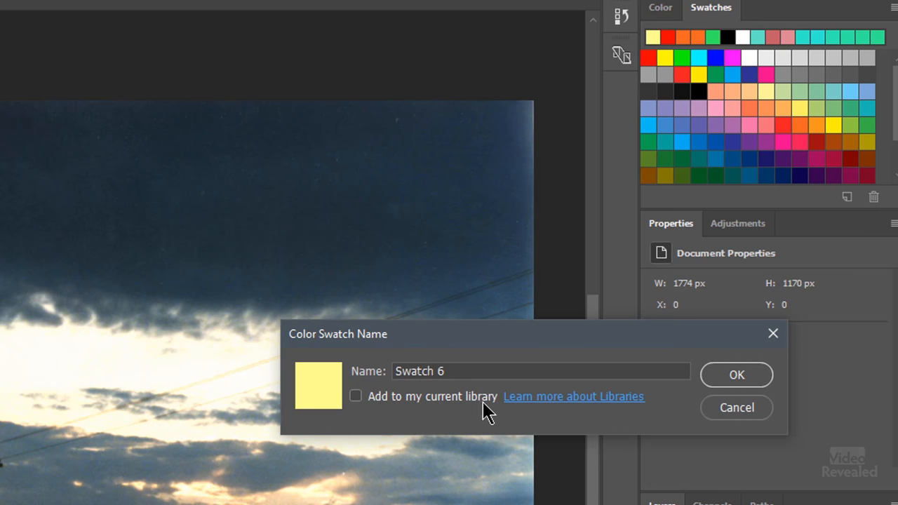
{"action": "left_click", "coordinate": [356, 396]}
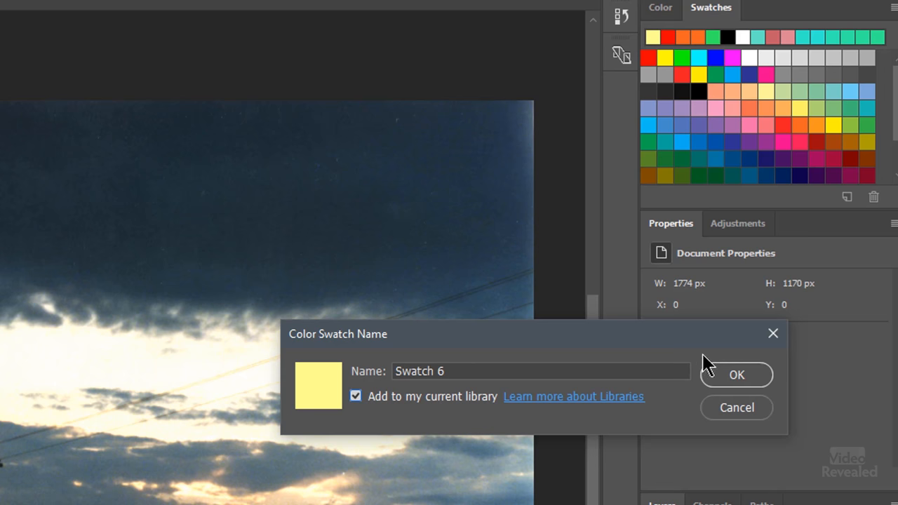
{"action": "left_click", "coordinate": [737, 375]}
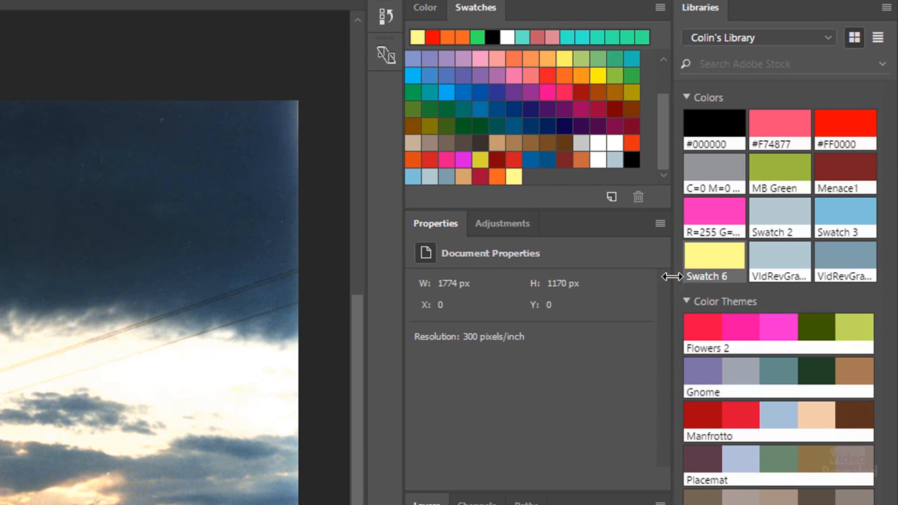
{"action": "mouse_move", "coordinate": [714, 263]}
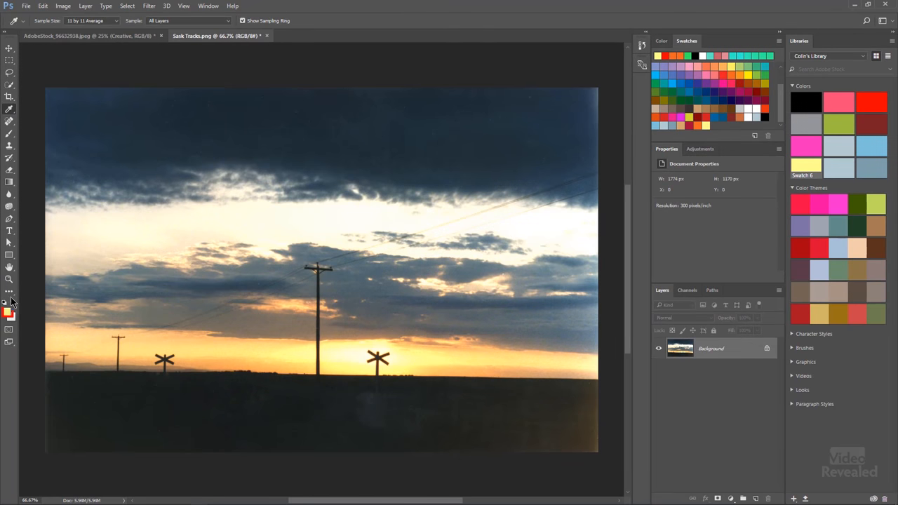
- In Color Libraries, choose PANTONE 7622 UP from the PANTONE+ Color Bridge Uncoated book
{"action": "left_click", "coordinate": [9, 313]}
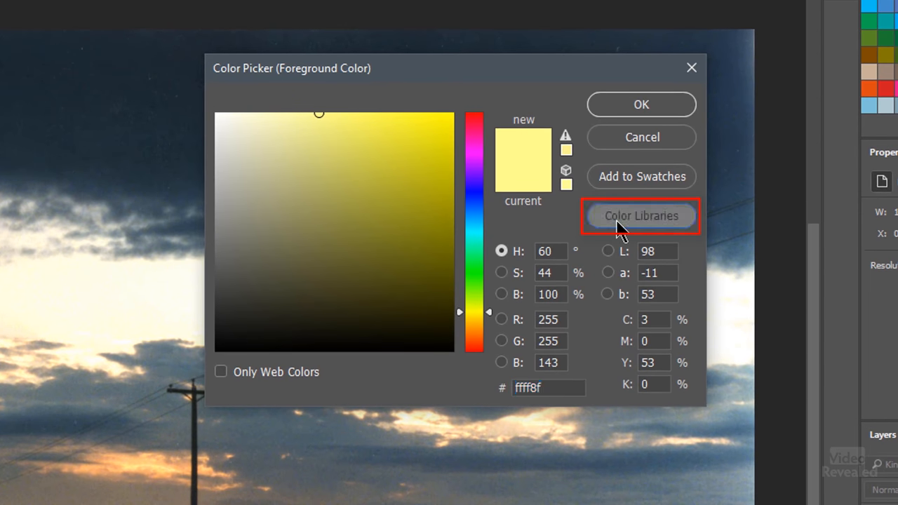
{"action": "left_click", "coordinate": [640, 216]}
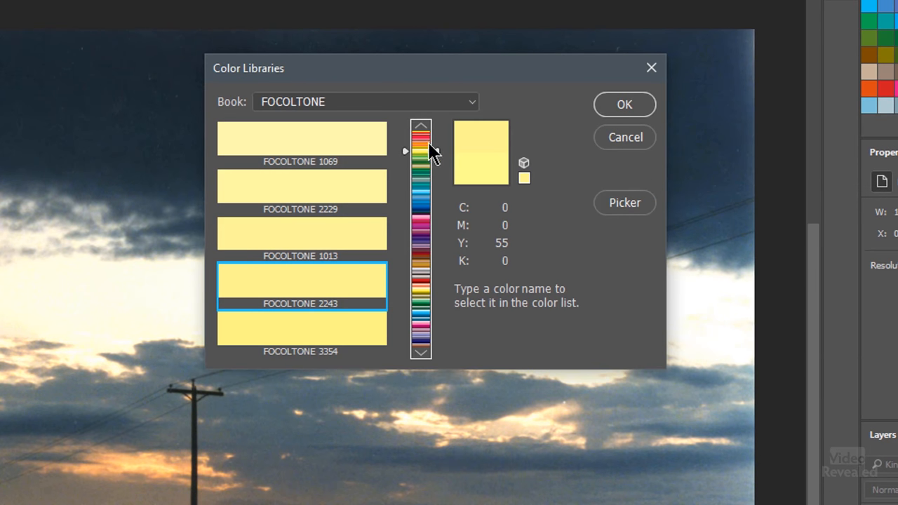
{"action": "left_click", "coordinate": [365, 102]}
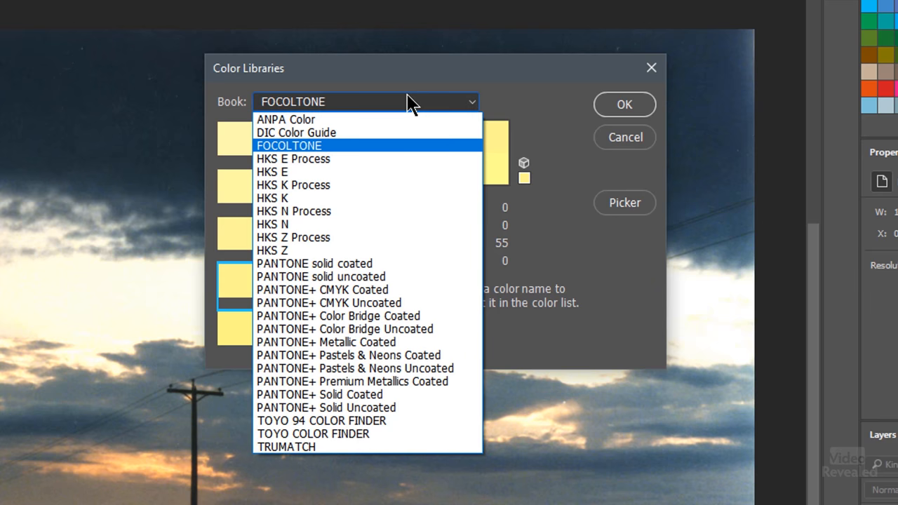
{"action": "mouse_move", "coordinate": [428, 198]}
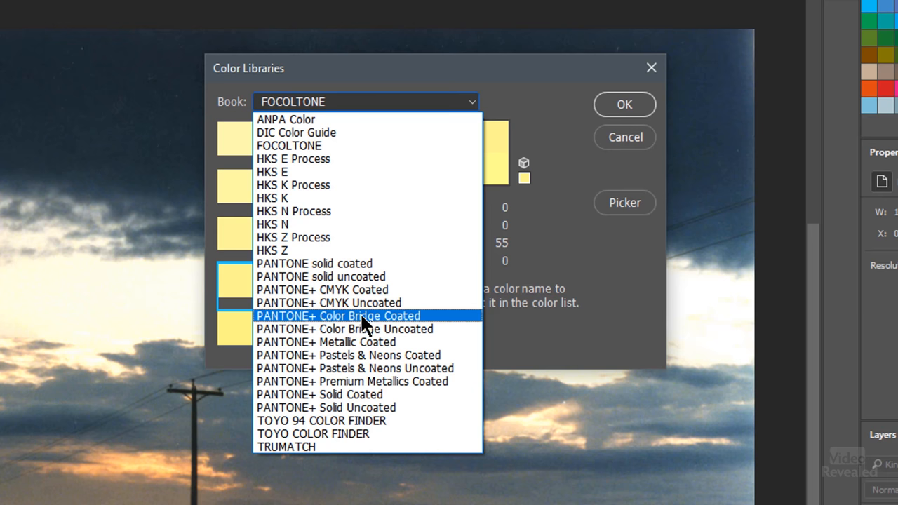
{"action": "left_click", "coordinate": [342, 329]}
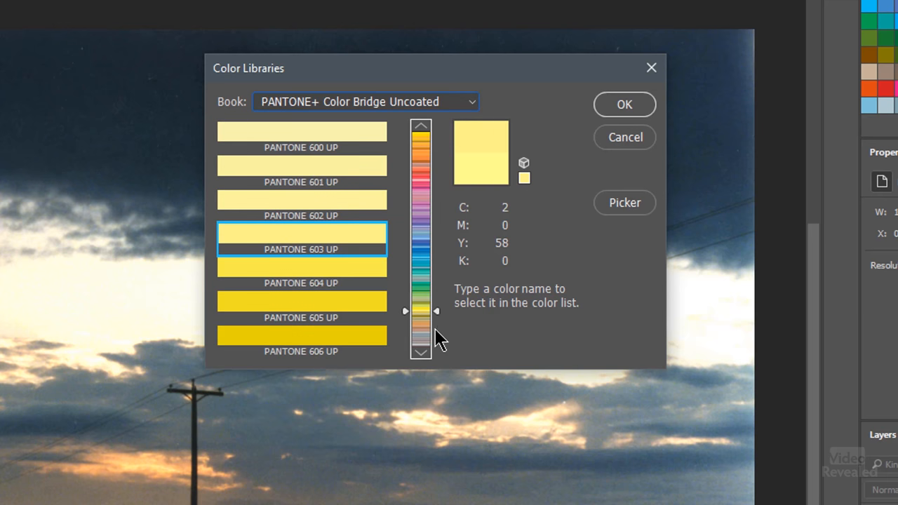
{"action": "left_click_drag", "start_coordinate": [421, 311], "coordinate": [441, 173]}
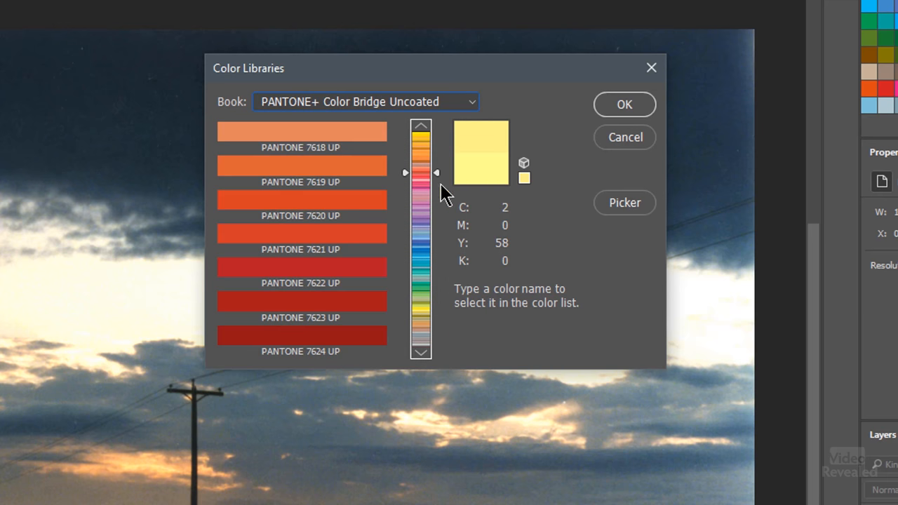
{"action": "left_click", "coordinate": [300, 267]}
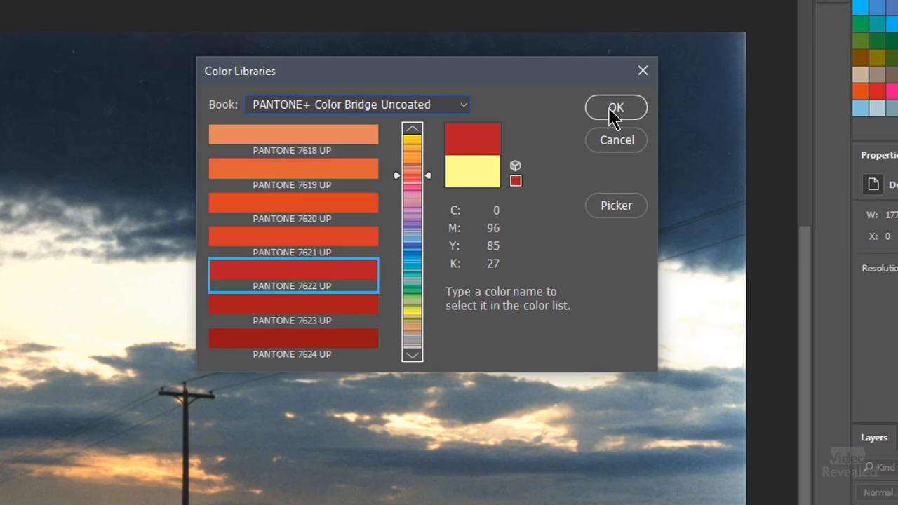
- Accept PANTONE 7622 UP as foreground and save it as a new library swatch
{"action": "left_click", "coordinate": [615, 107]}
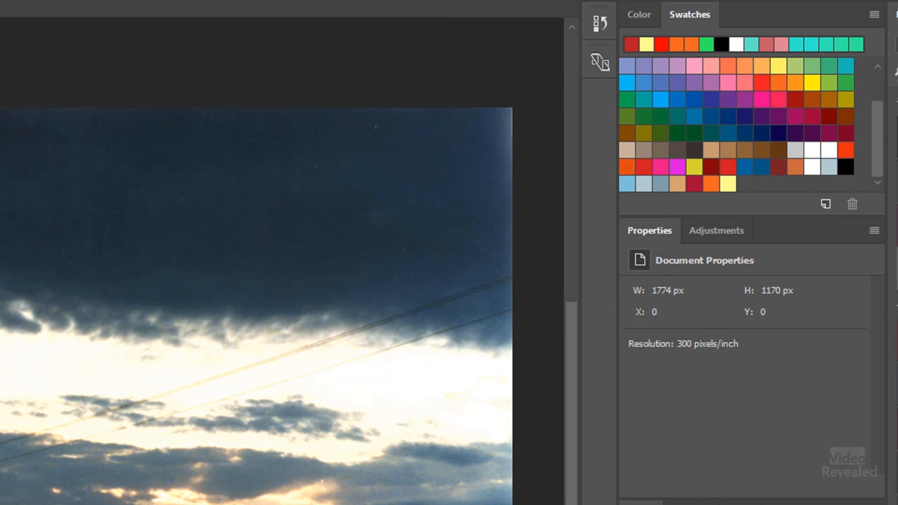
{"action": "left_click", "coordinate": [638, 14]}
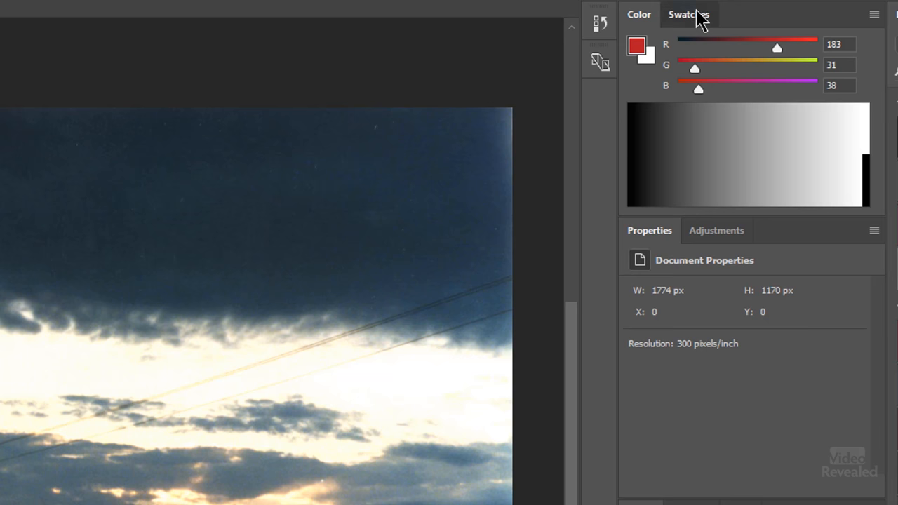
{"action": "left_click", "coordinate": [689, 14]}
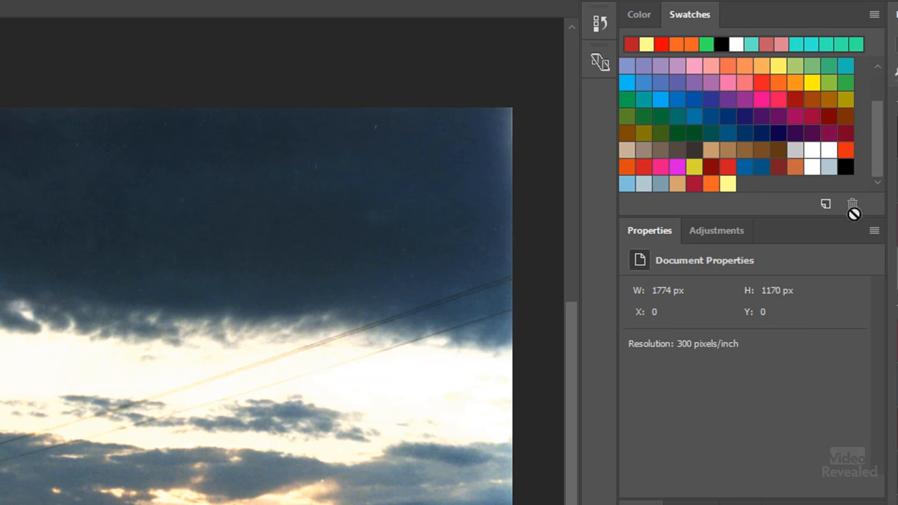
{"action": "left_click", "coordinate": [826, 204]}
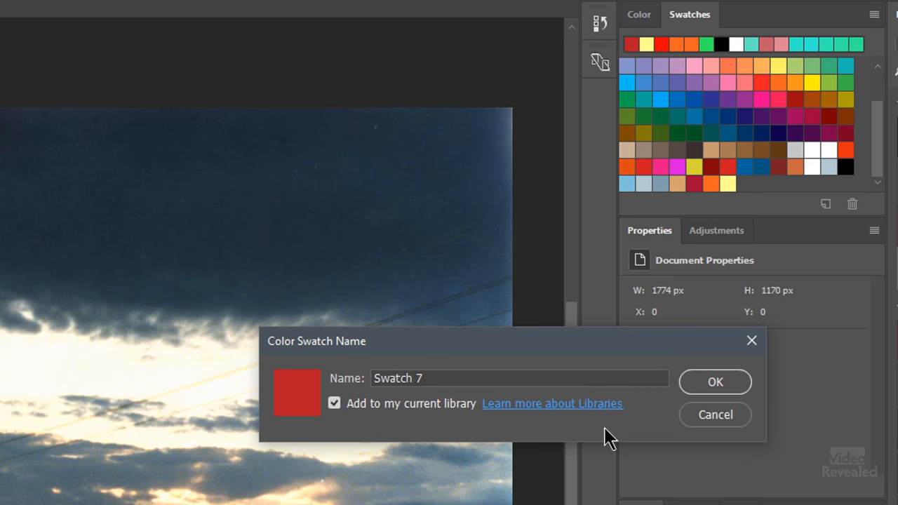
{"action": "left_click", "coordinate": [714, 382]}
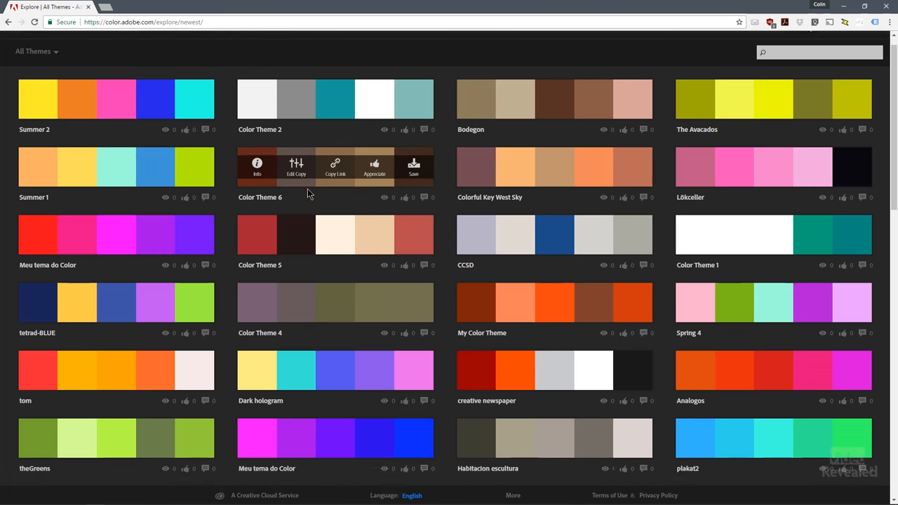
- Review Color Theme 2, drop saving it, and go to the My Themes page
{"action": "scroll", "scroll_direction": "down", "scroll_amount": 3}
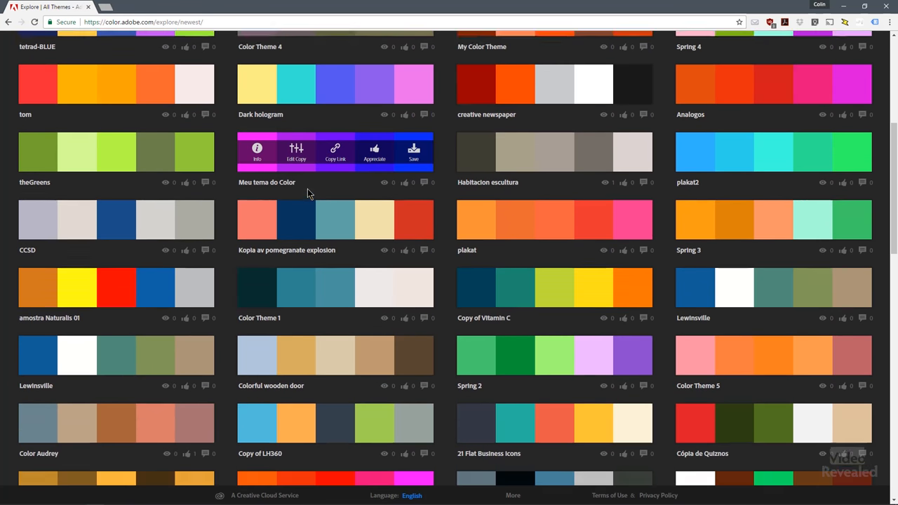
{"action": "scroll", "scroll_direction": "down", "scroll_amount": 3}
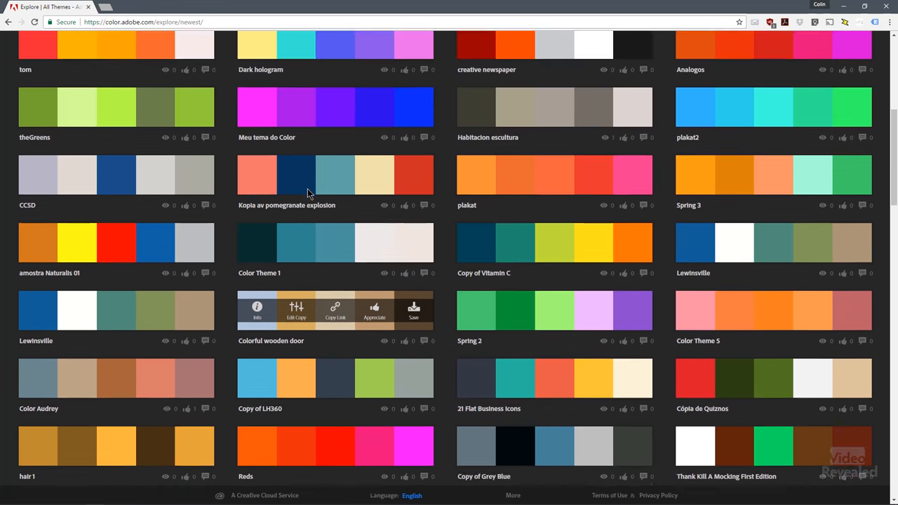
{"action": "scroll", "scroll_direction": "up", "scroll_amount": 3}
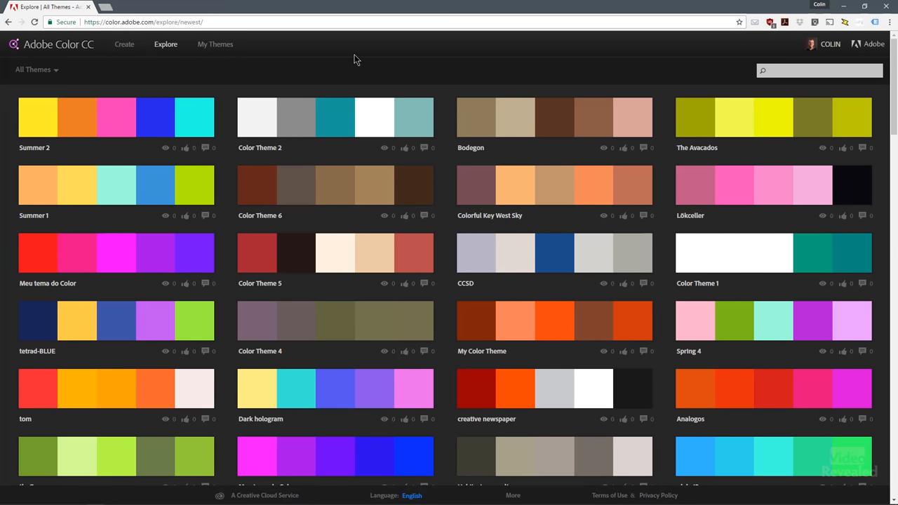
{"action": "mouse_move", "coordinate": [286, 133]}
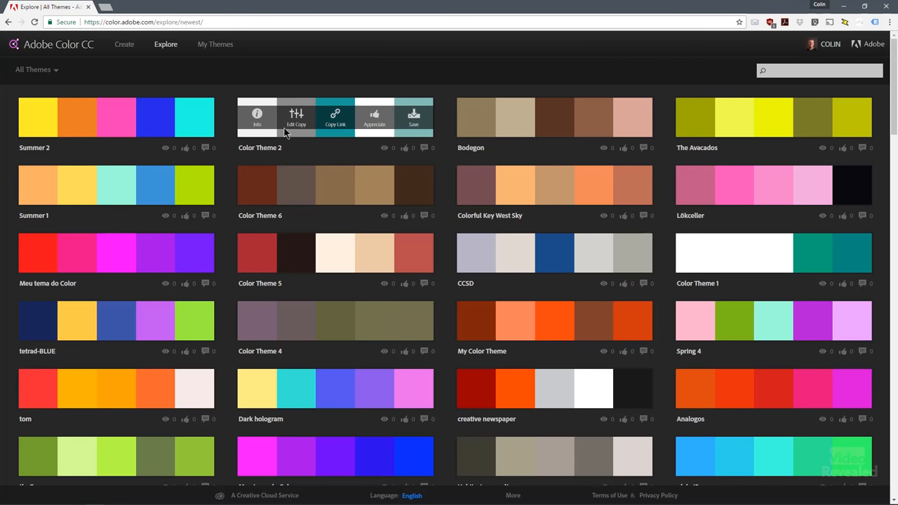
{"action": "left_click", "coordinate": [414, 117]}
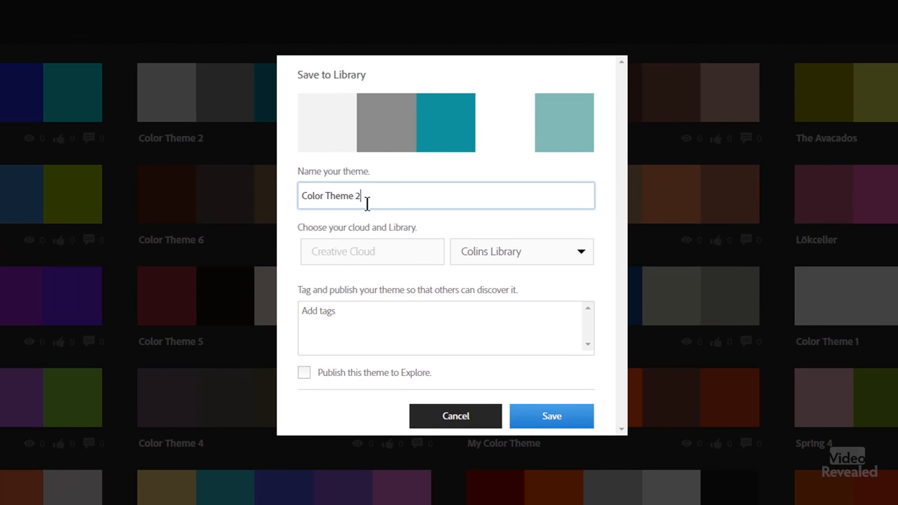
{"action": "mouse_move", "coordinate": [443, 295]}
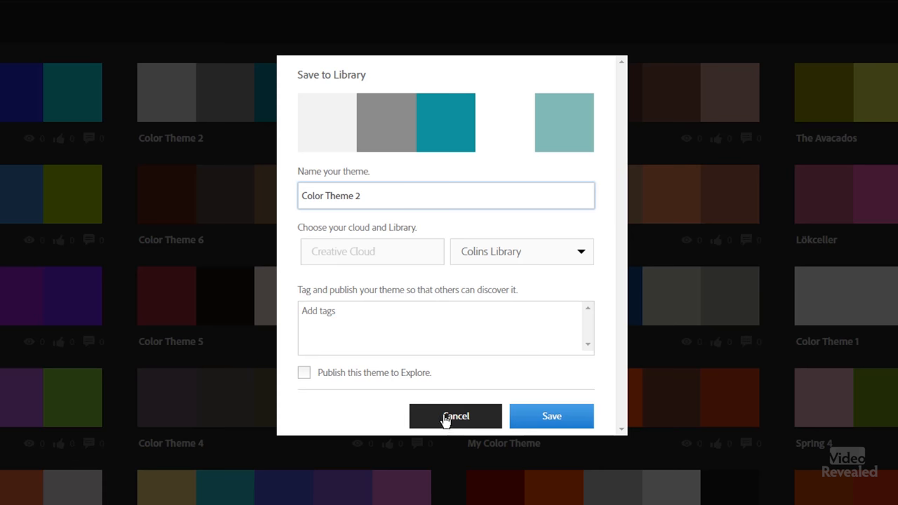
{"action": "mouse_move", "coordinate": [434, 414]}
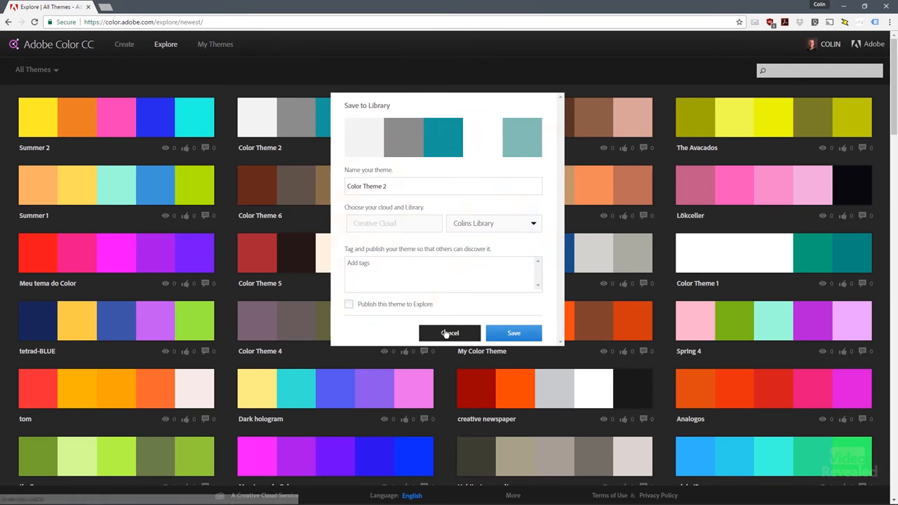
{"action": "left_click", "coordinate": [450, 332]}
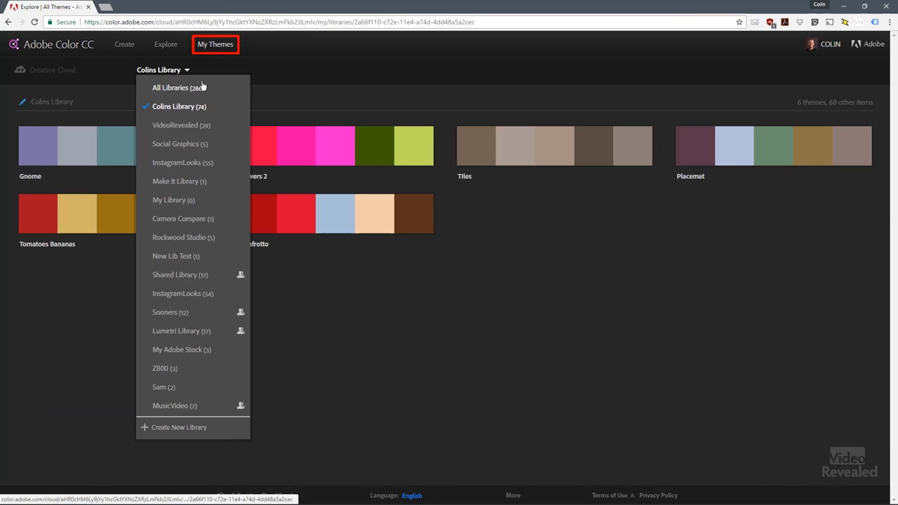
{"action": "left_click", "coordinate": [256, 79]}
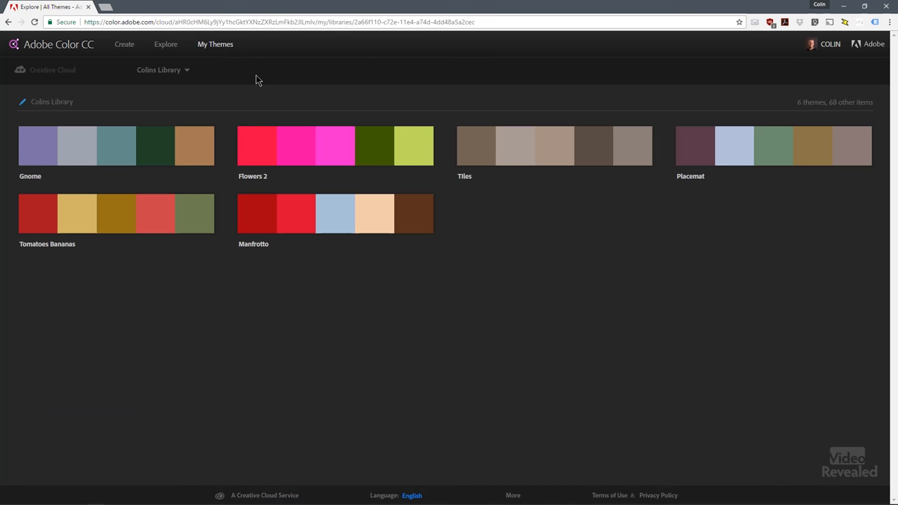
{"action": "mouse_move", "coordinate": [295, 79]}
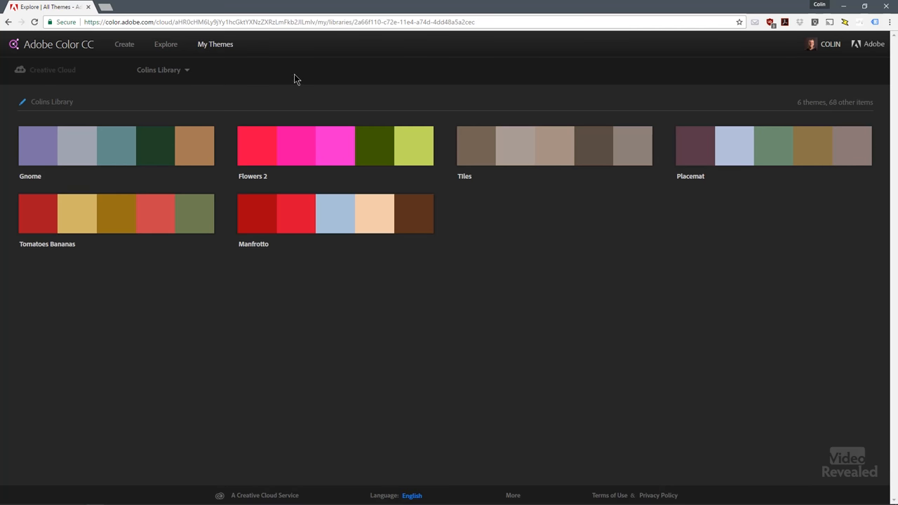
{"action": "mouse_move", "coordinate": [281, 75]}
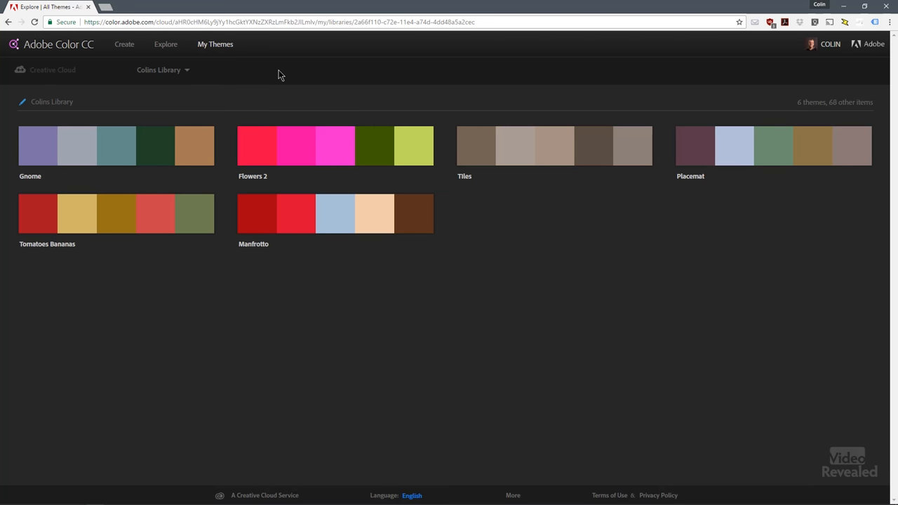
{"action": "mouse_move", "coordinate": [125, 44]}
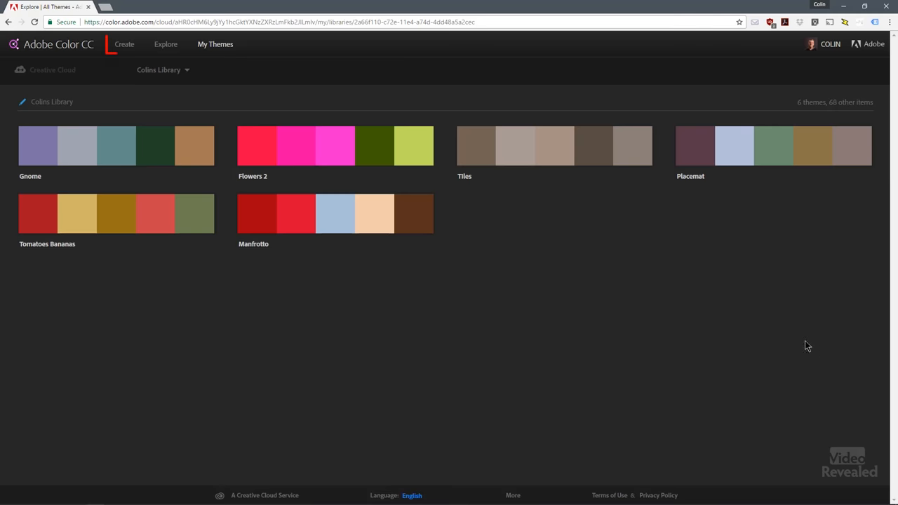
- On the colour wheel, try Analogous harmony, rotating it through greens, yellows and purples
{"action": "left_click", "coordinate": [125, 44]}
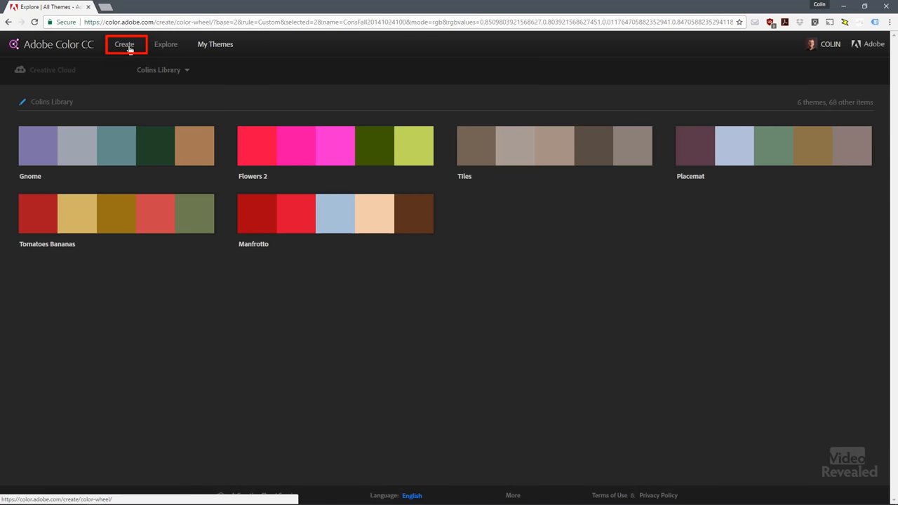
{"action": "left_click", "coordinate": [124, 43]}
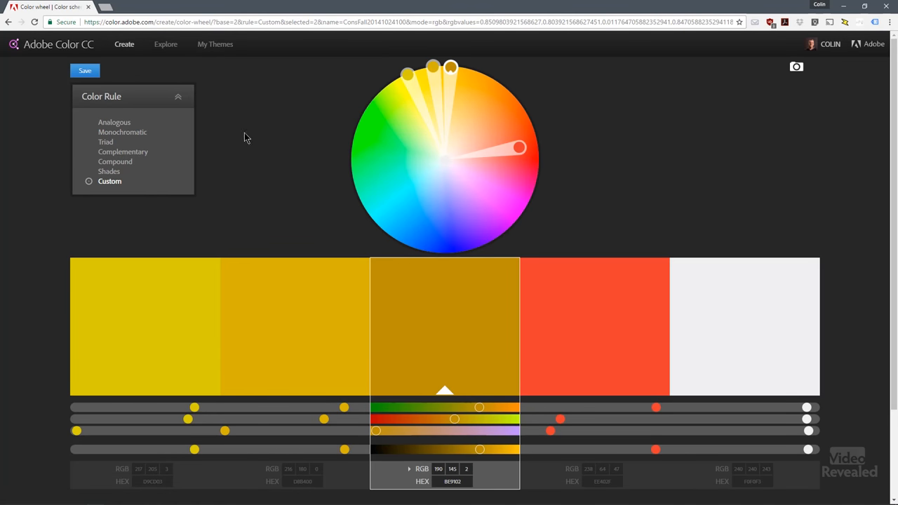
{"action": "left_click", "coordinate": [114, 122]}
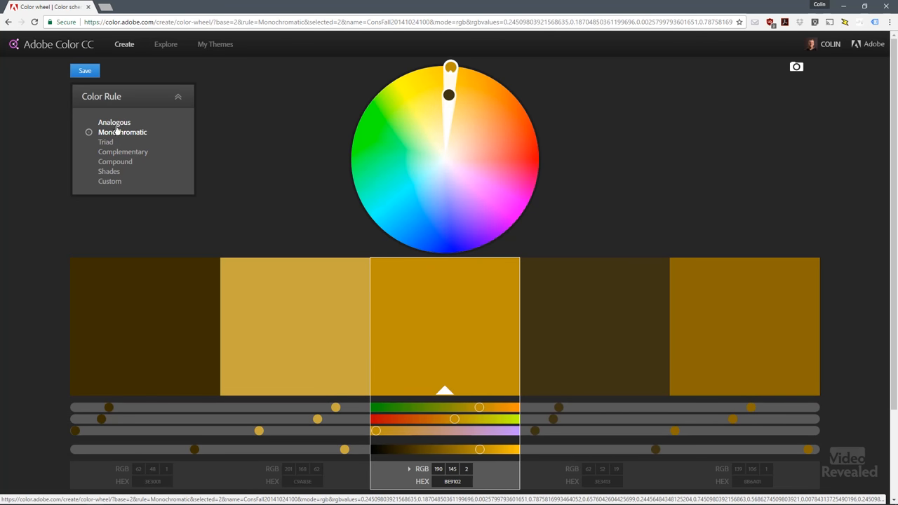
{"action": "left_click", "coordinate": [114, 122]}
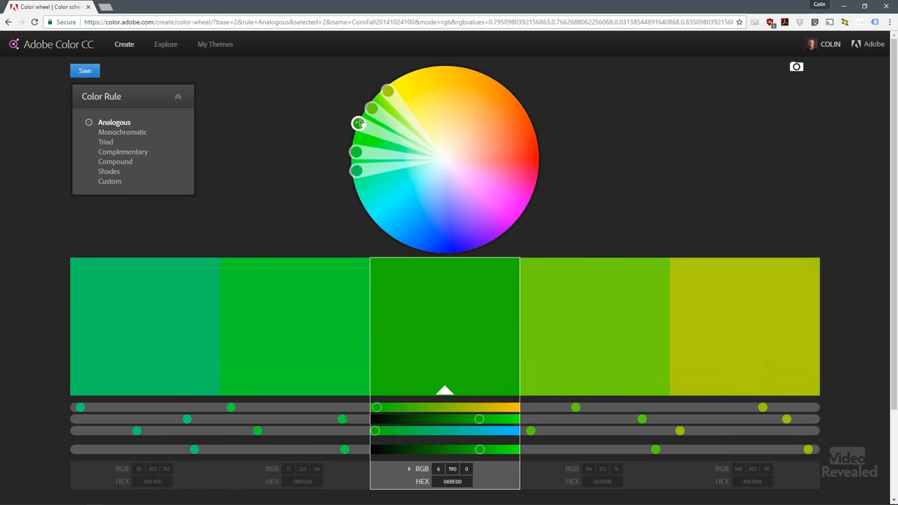
{"action": "left_click_drag", "start_coordinate": [358, 123], "coordinate": [379, 106]}
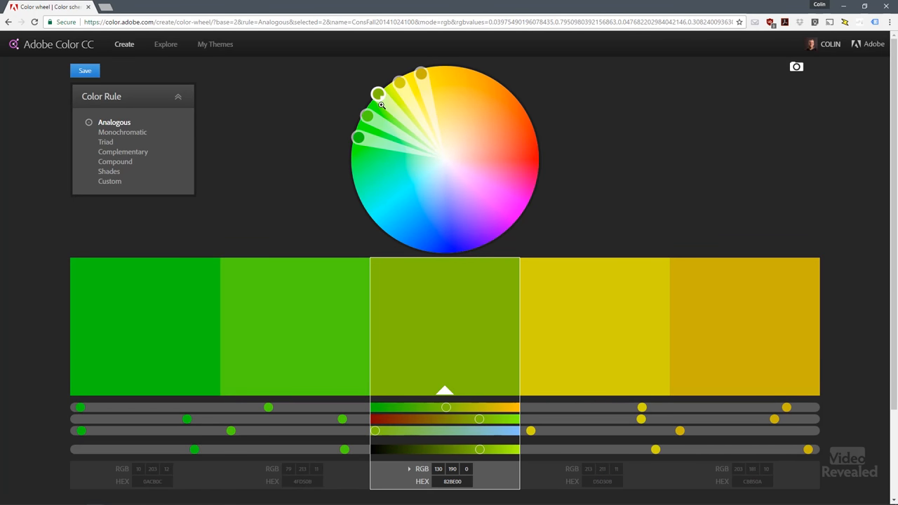
{"action": "left_click_drag", "start_coordinate": [378, 95], "coordinate": [479, 104]}
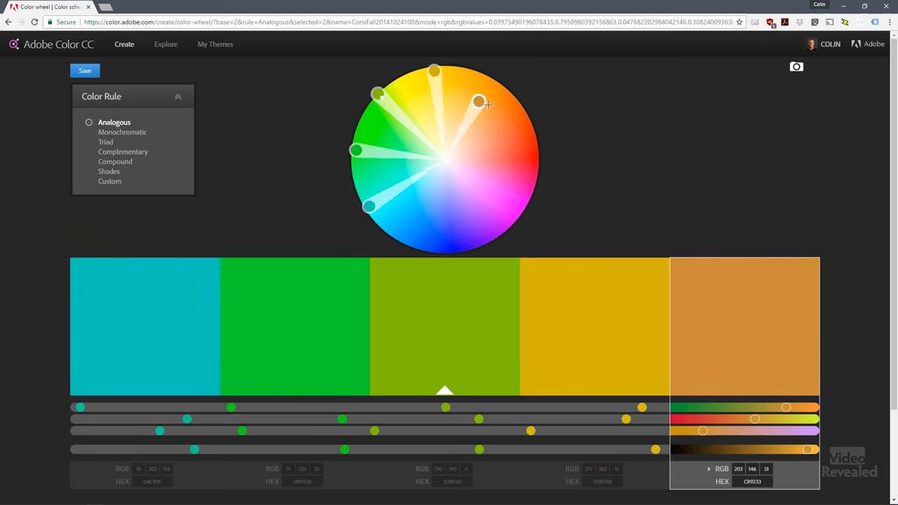
{"action": "left_click_drag", "start_coordinate": [479, 103], "coordinate": [533, 188]}
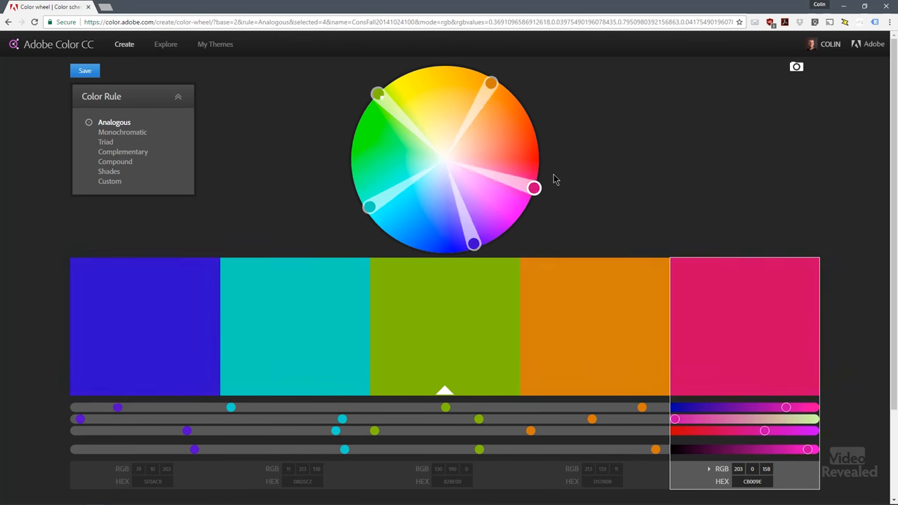
{"action": "left_click_drag", "start_coordinate": [533, 188], "coordinate": [435, 74]}
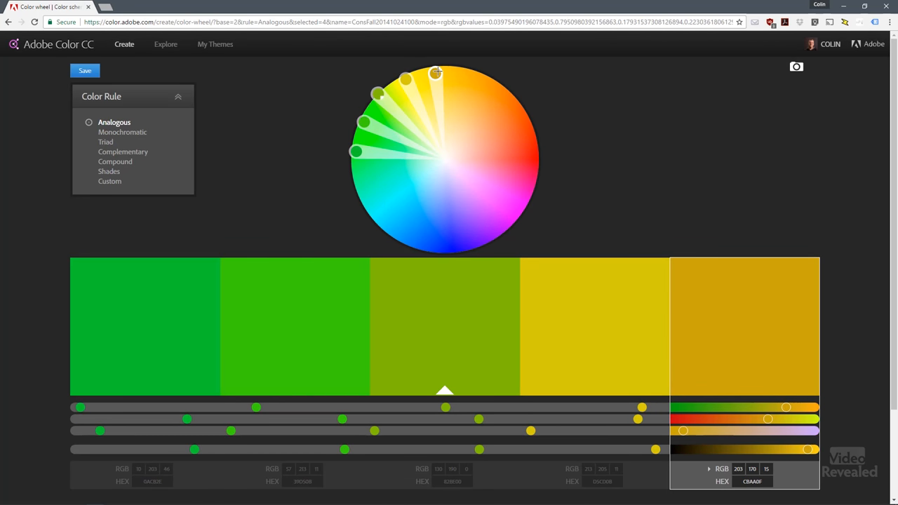
{"action": "mouse_move", "coordinate": [265, 116]}
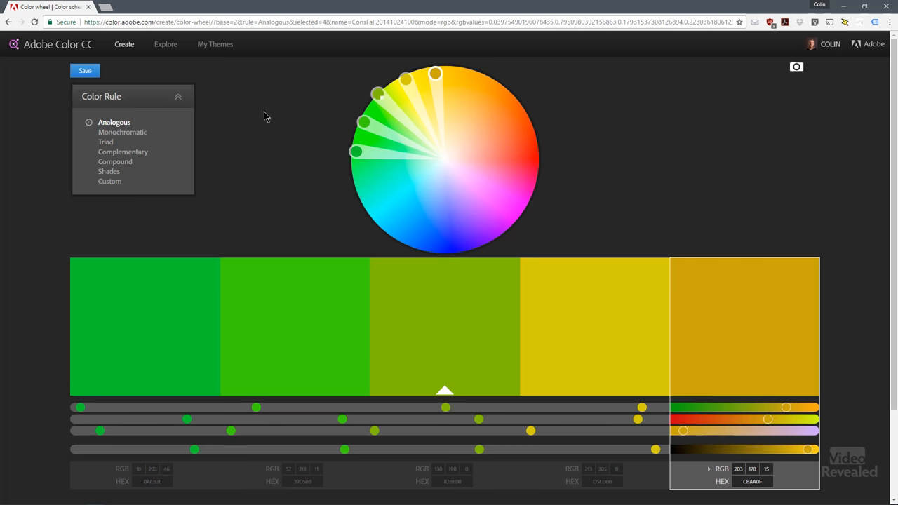
{"action": "mouse_move", "coordinate": [123, 132]}
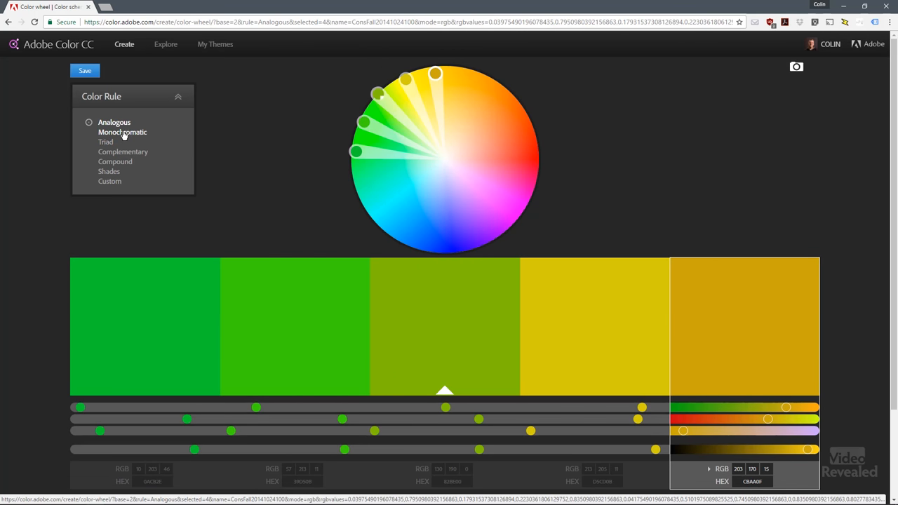
- Try Monochromatic, Triad and Compound harmonies, rotating the hues toward blue and orange
{"action": "left_click", "coordinate": [122, 132]}
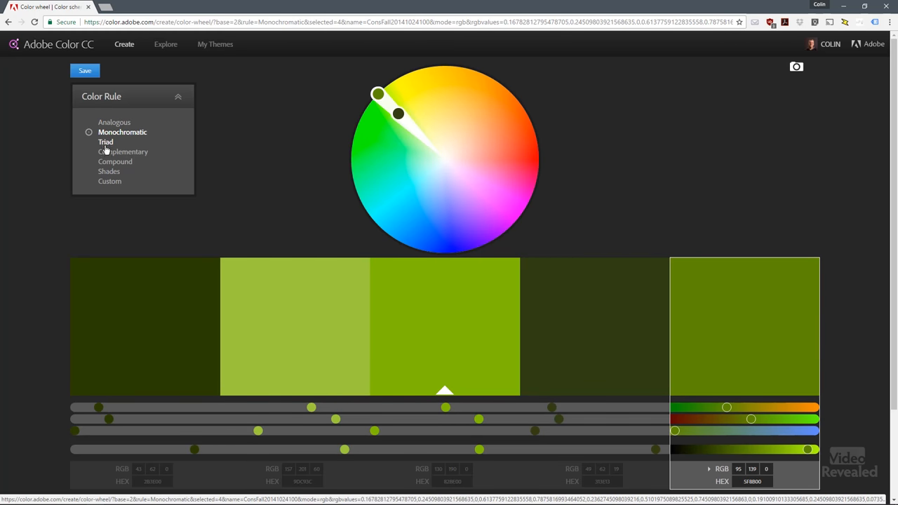
{"action": "left_click", "coordinate": [105, 142]}
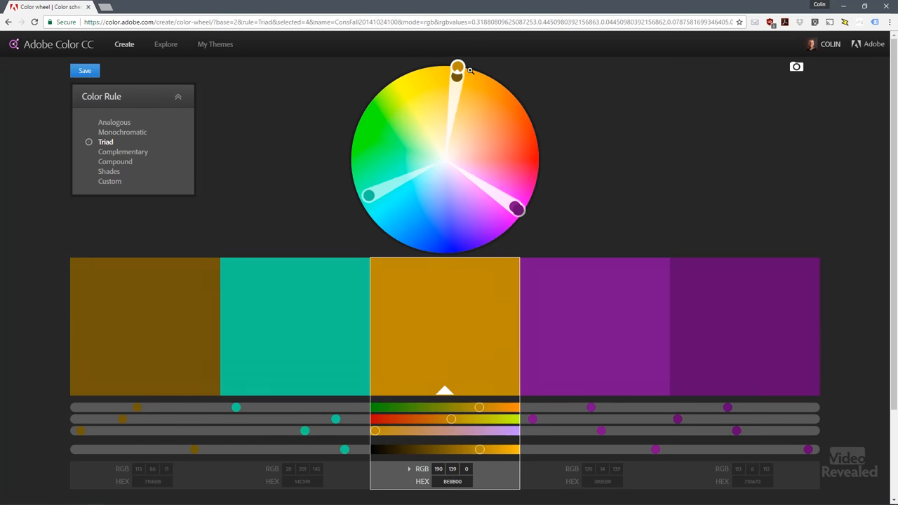
{"action": "left_click_drag", "start_coordinate": [457, 69], "coordinate": [537, 147]}
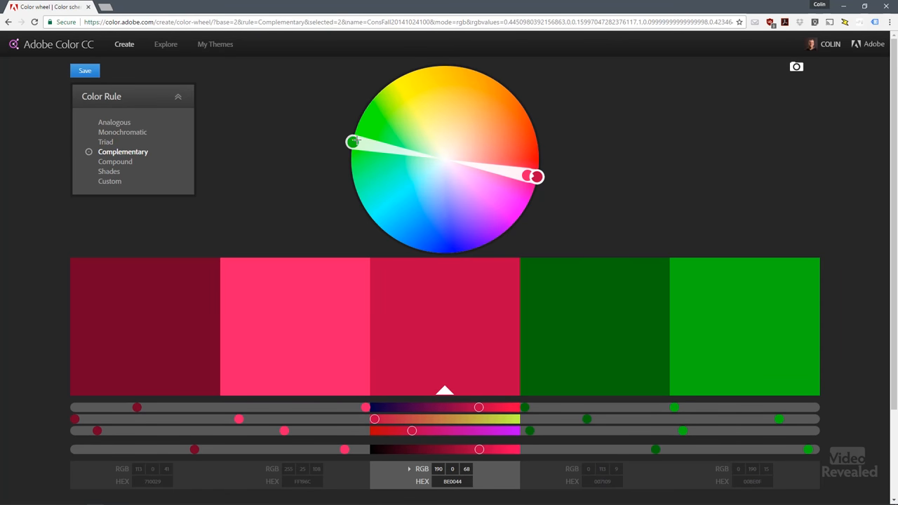
{"action": "left_click_drag", "start_coordinate": [354, 142], "coordinate": [429, 236]}
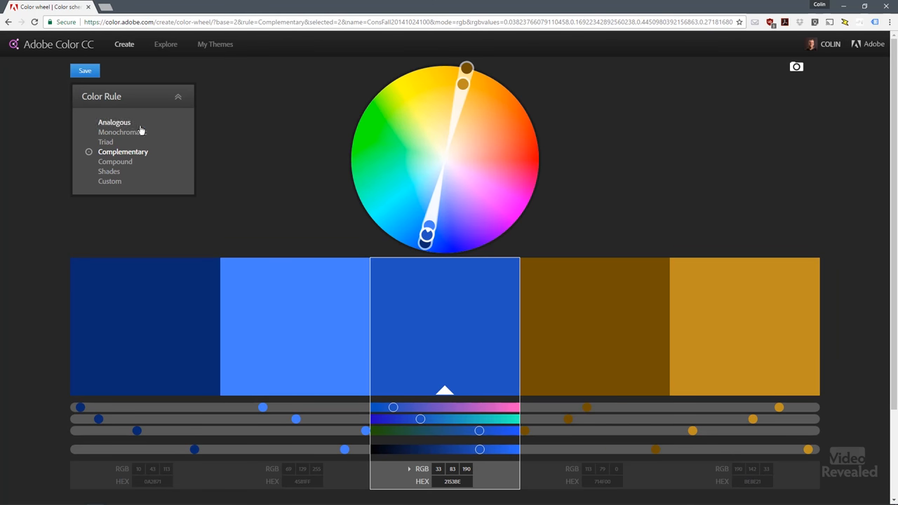
{"action": "left_click", "coordinate": [115, 162]}
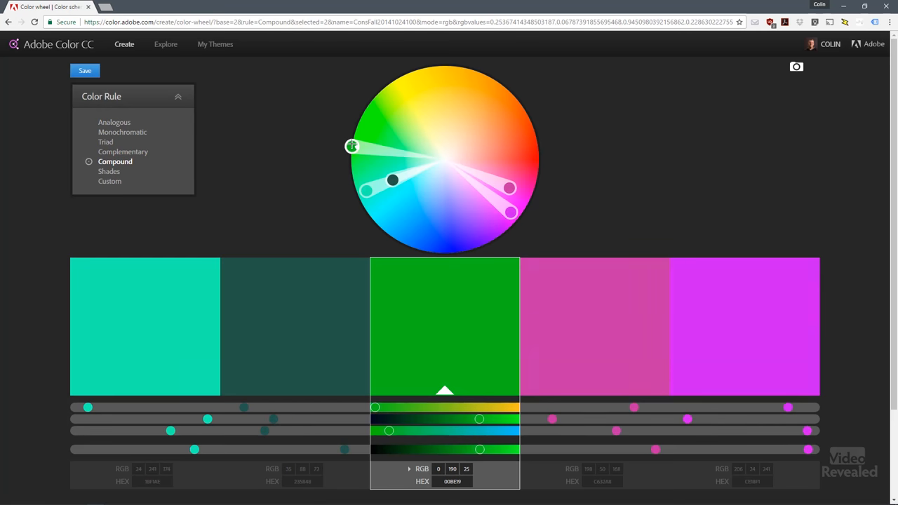
{"action": "left_click_drag", "start_coordinate": [353, 146], "coordinate": [356, 126]}
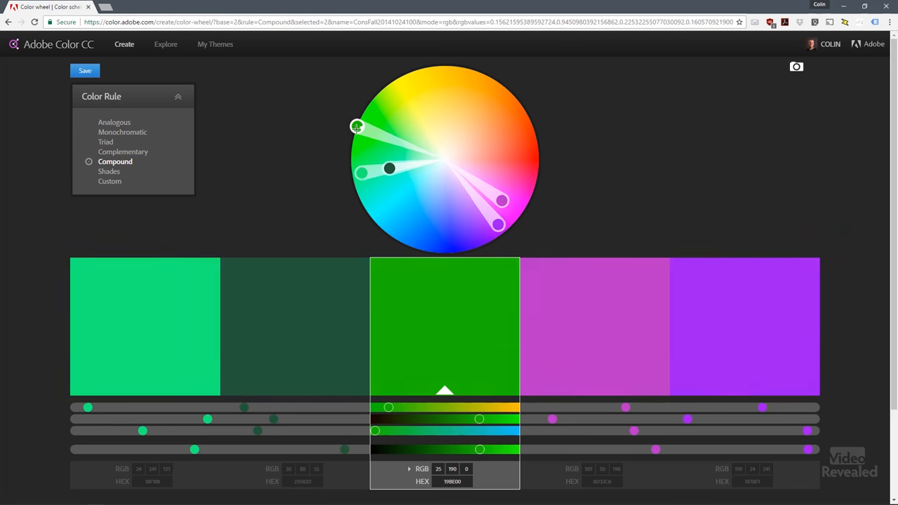
- Under Shades, move the base colour from green through tan and grey to golden yellow
{"action": "left_click", "coordinate": [108, 171]}
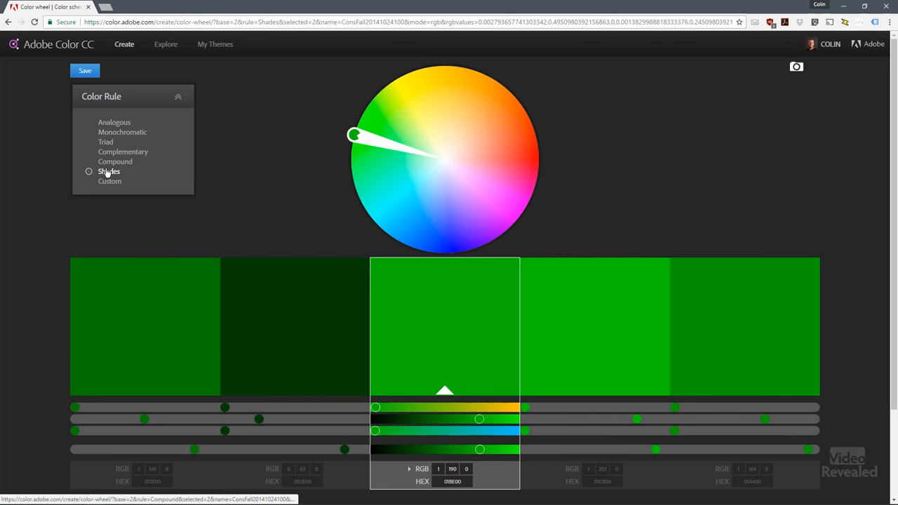
{"action": "left_click_drag", "start_coordinate": [354, 135], "coordinate": [428, 88]}
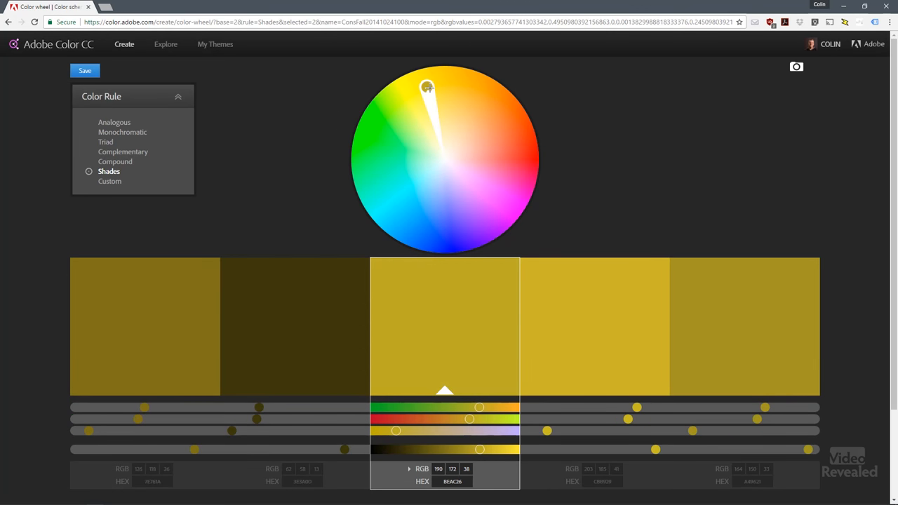
{"action": "left_click_drag", "start_coordinate": [428, 88], "coordinate": [439, 141]}
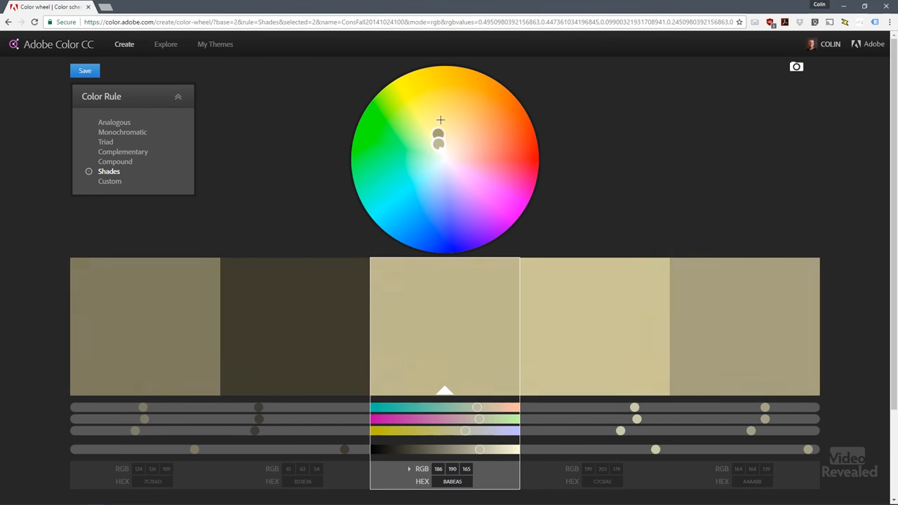
{"action": "left_click_drag", "start_coordinate": [441, 137], "coordinate": [445, 163]}
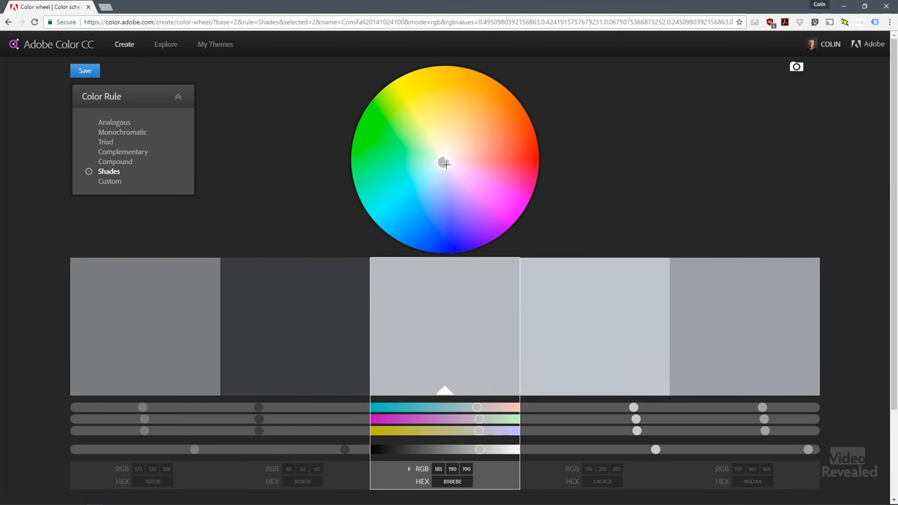
{"action": "left_click_drag", "start_coordinate": [446, 163], "coordinate": [442, 154]}
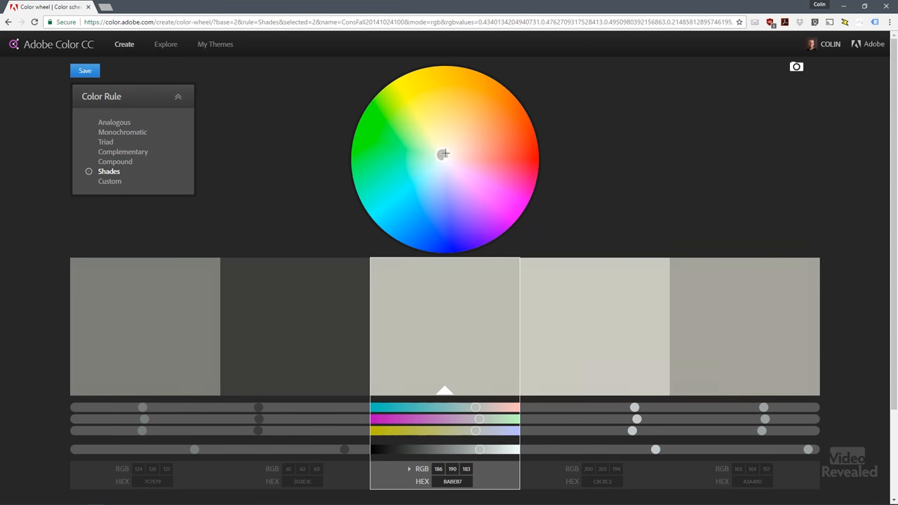
{"action": "left_click_drag", "start_coordinate": [444, 153], "coordinate": [448, 69]}
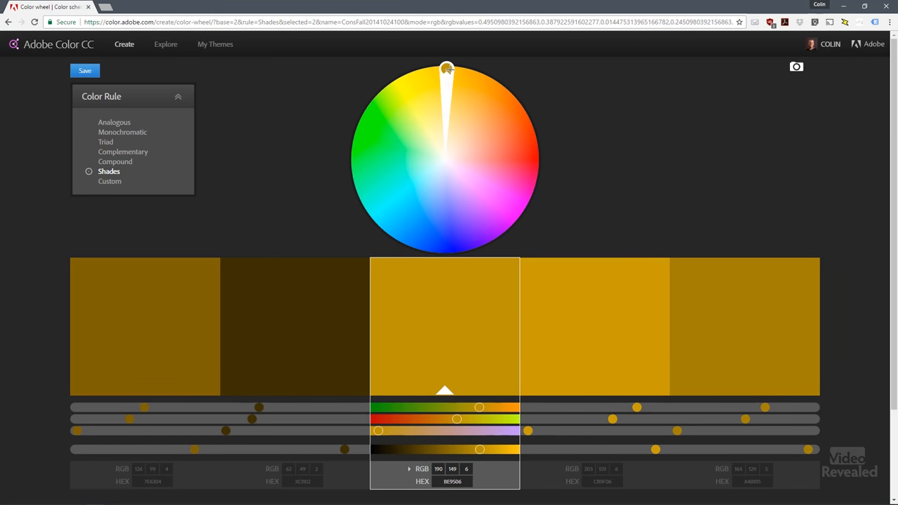
{"action": "left_click_drag", "start_coordinate": [447, 68], "coordinate": [447, 81]}
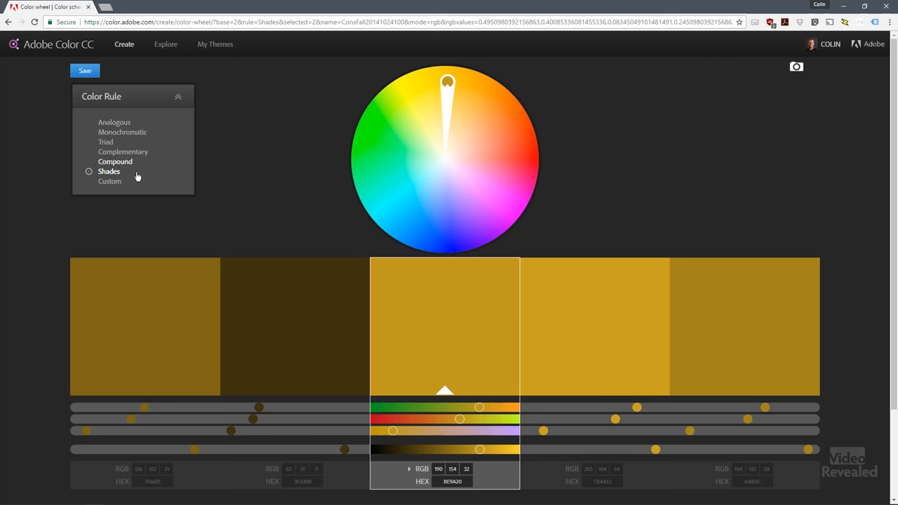
- Switch to the Custom rule and extract colours from the ConsFall20141024_004 autumn photo
{"action": "left_click", "coordinate": [109, 181]}
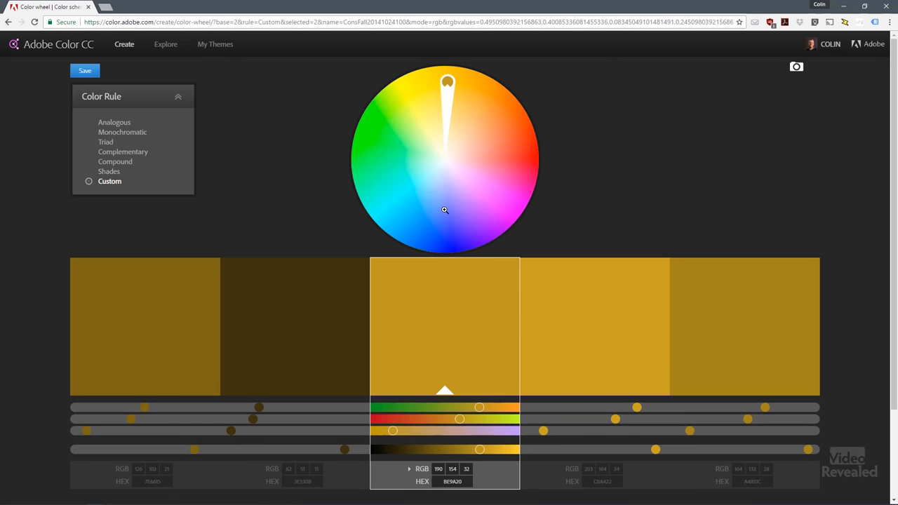
{"action": "mouse_move", "coordinate": [549, 108]}
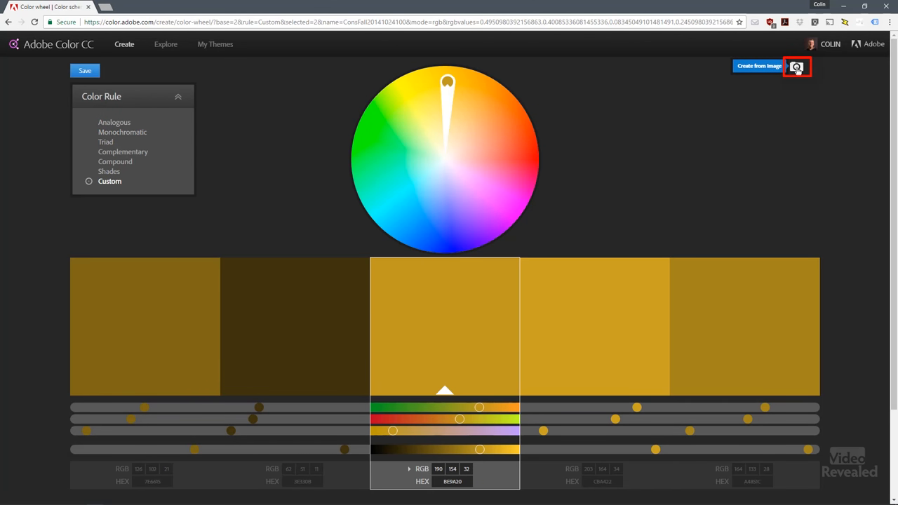
{"action": "left_click", "coordinate": [797, 66]}
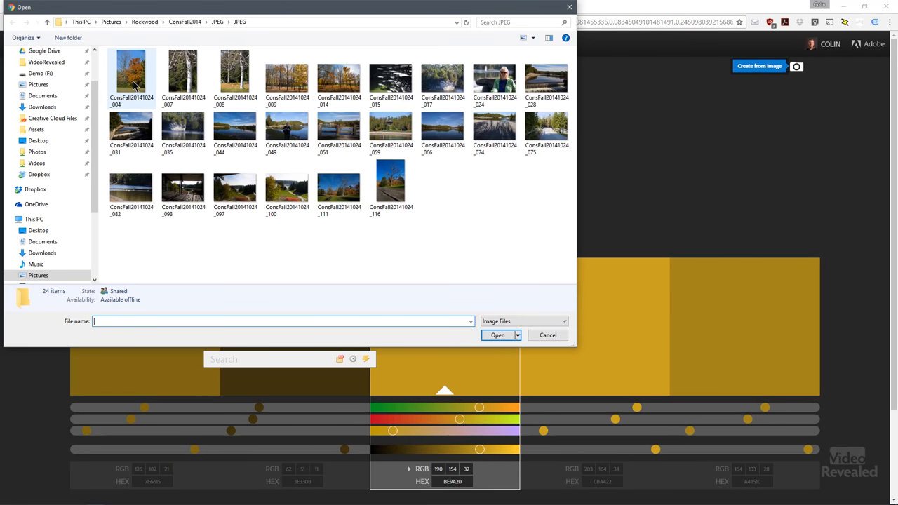
{"action": "left_click", "coordinate": [131, 74]}
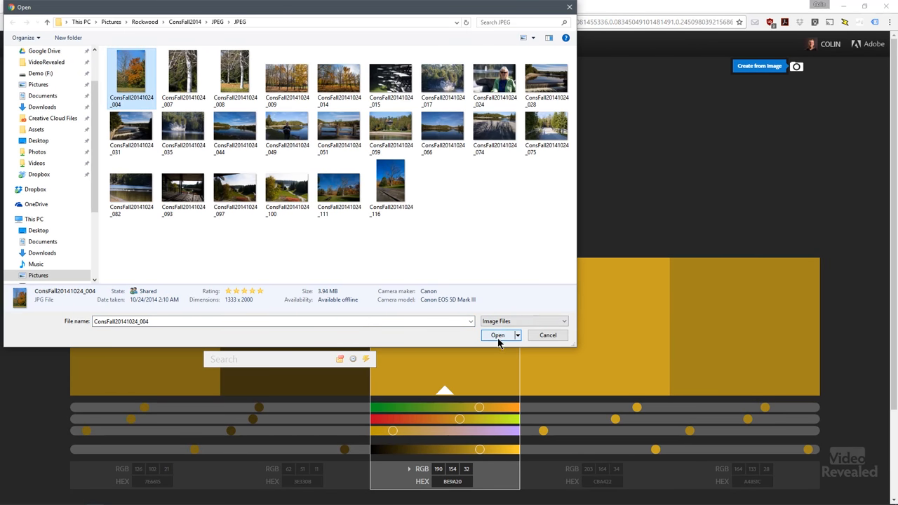
{"action": "left_click", "coordinate": [497, 334]}
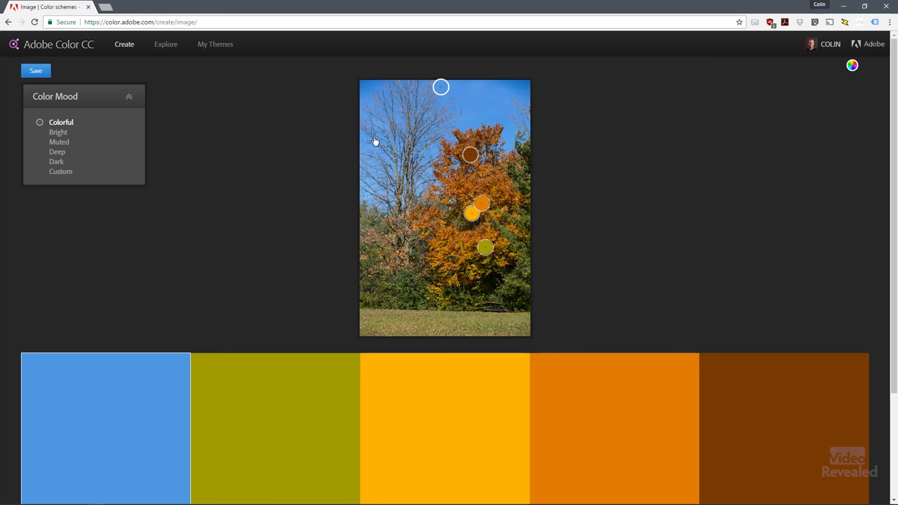
{"action": "mouse_move", "coordinate": [403, 228]}
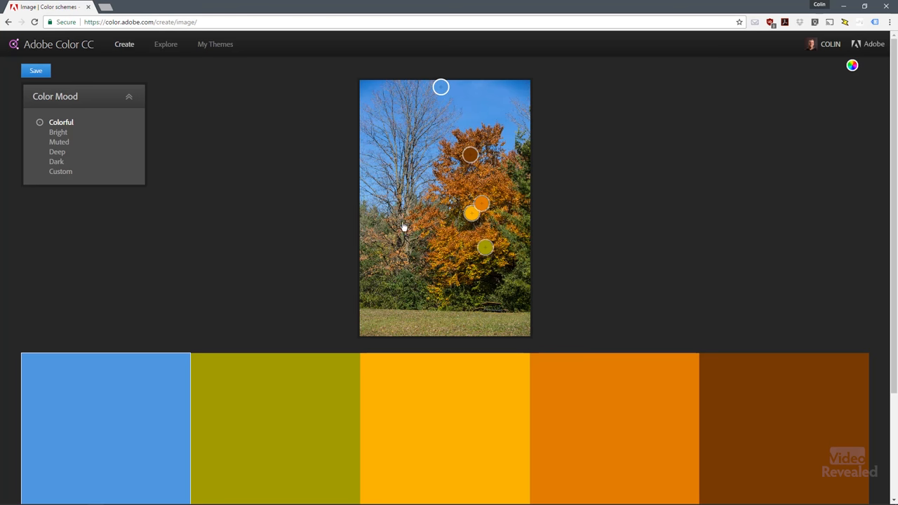
{"action": "mouse_move", "coordinate": [562, 132]}
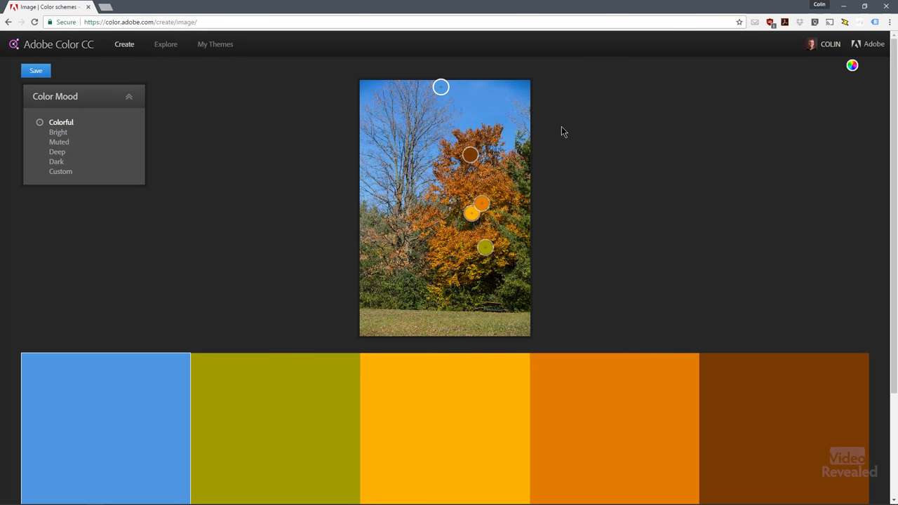
{"action": "mouse_move", "coordinate": [525, 250]}
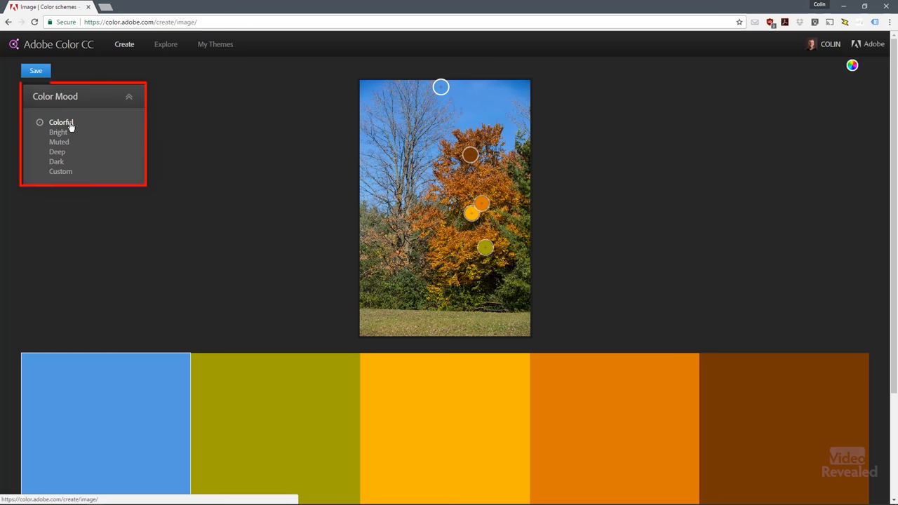
{"action": "mouse_move", "coordinate": [424, 236]}
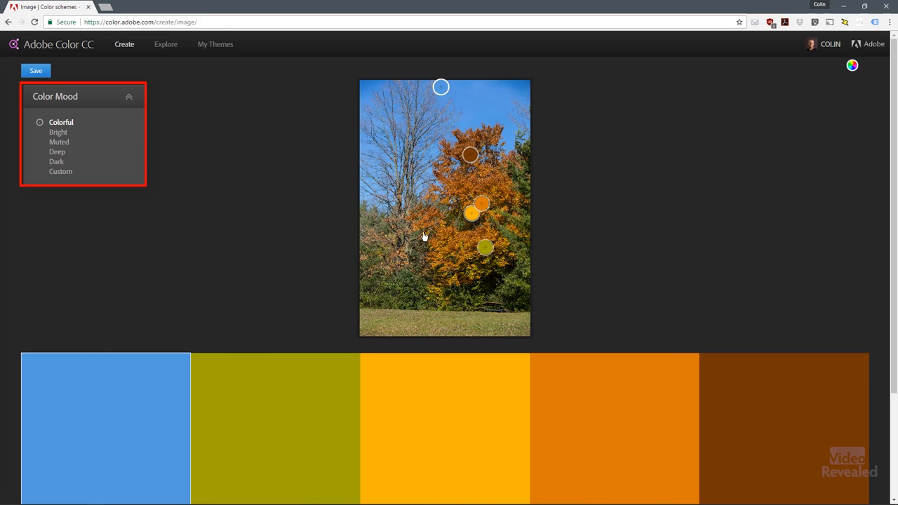
{"action": "mouse_move", "coordinate": [58, 132]}
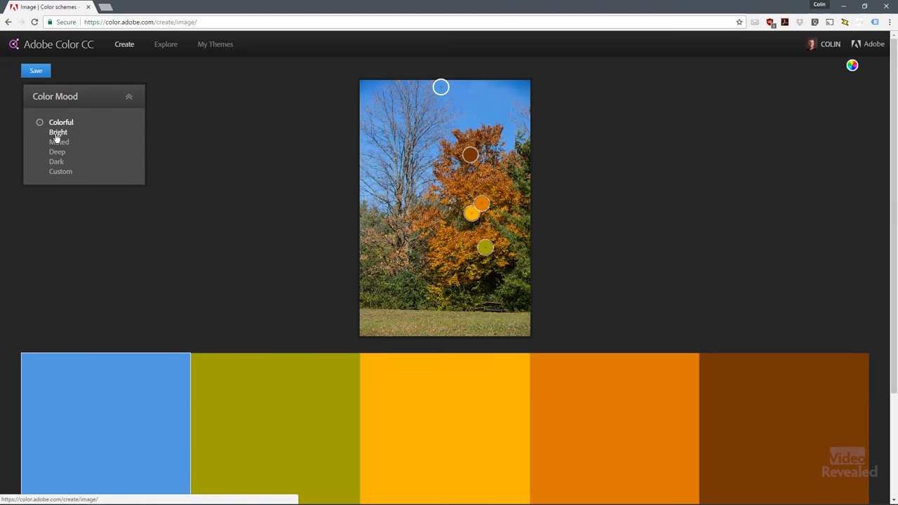
{"action": "left_click", "coordinate": [40, 132]}
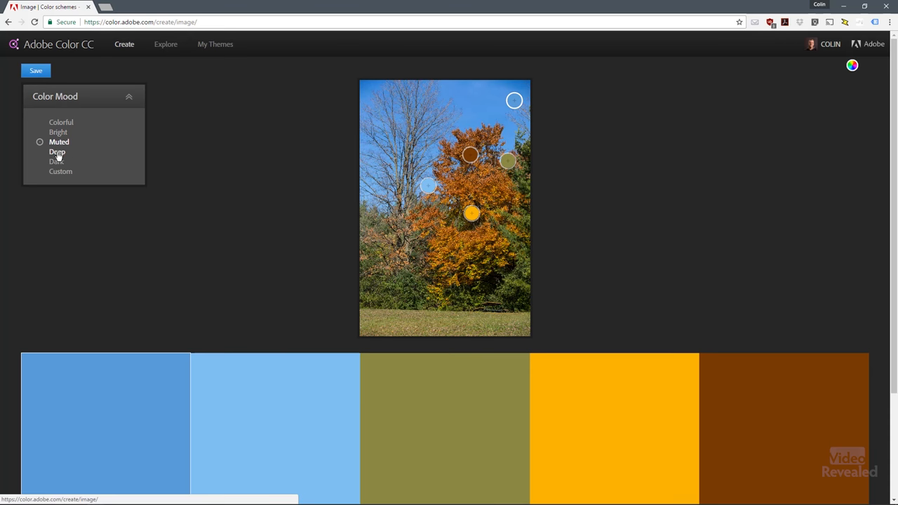
{"action": "left_click", "coordinate": [56, 161]}
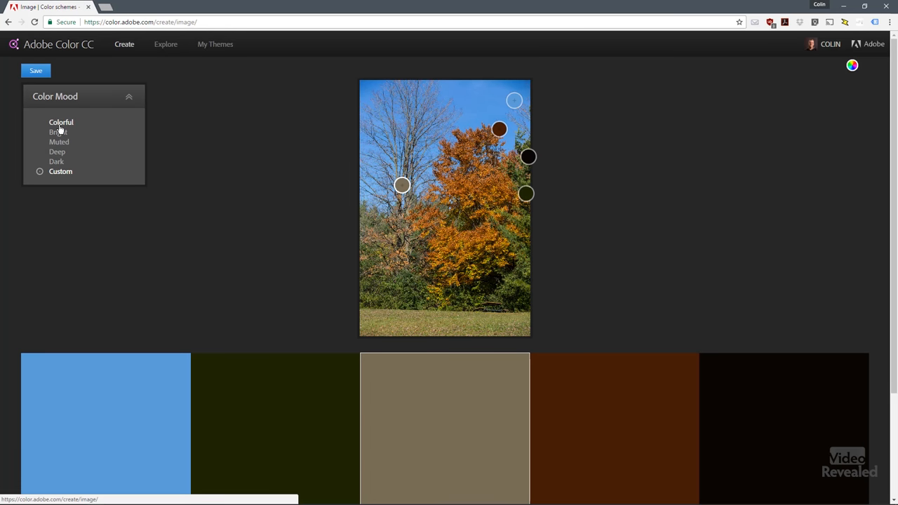
{"action": "left_click", "coordinate": [39, 122]}
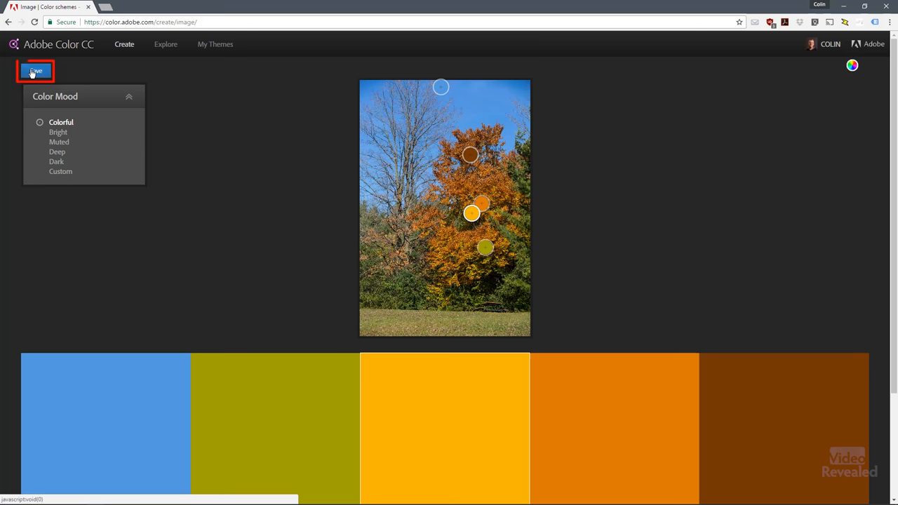
{"action": "left_click", "coordinate": [35, 71]}
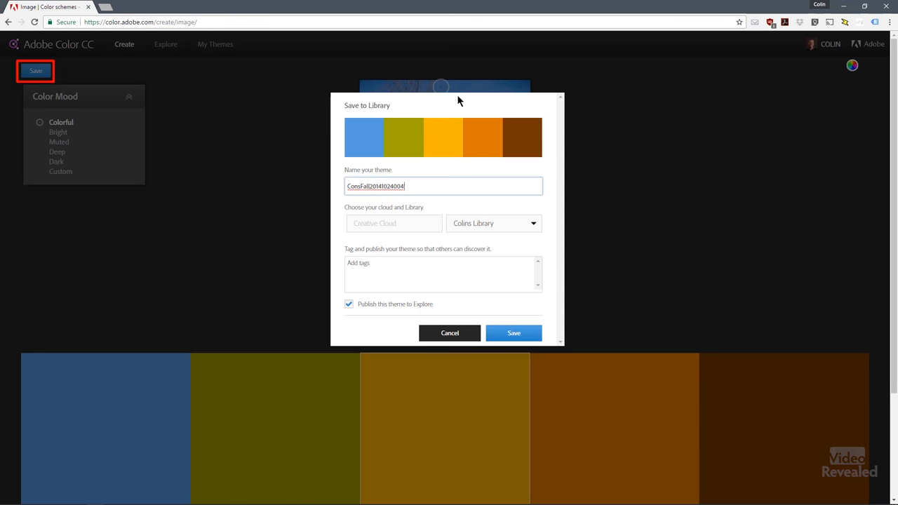
{"action": "mouse_move", "coordinate": [478, 339]}
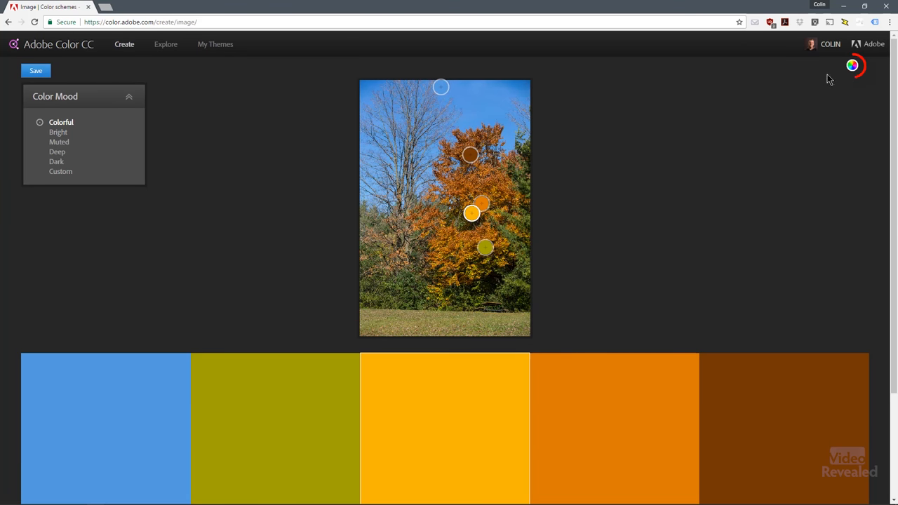
{"action": "mouse_move", "coordinate": [853, 65]}
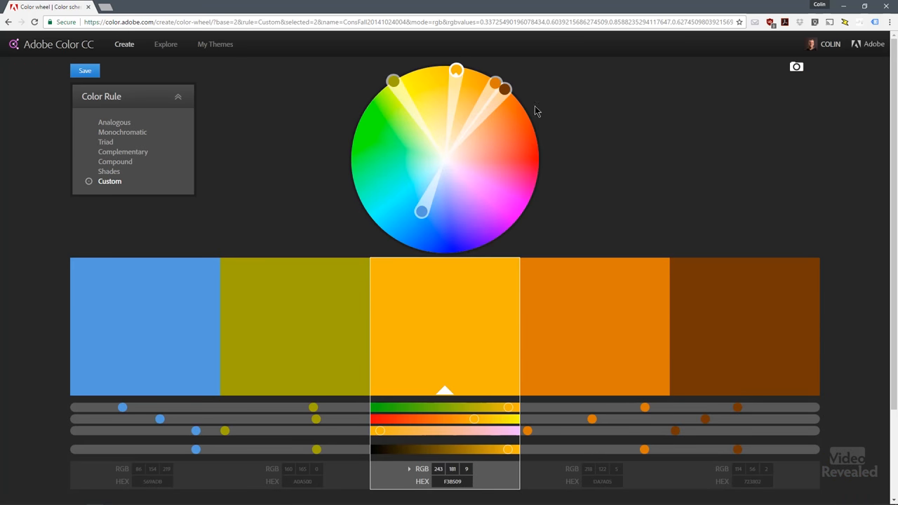
{"action": "mouse_move", "coordinate": [276, 132]}
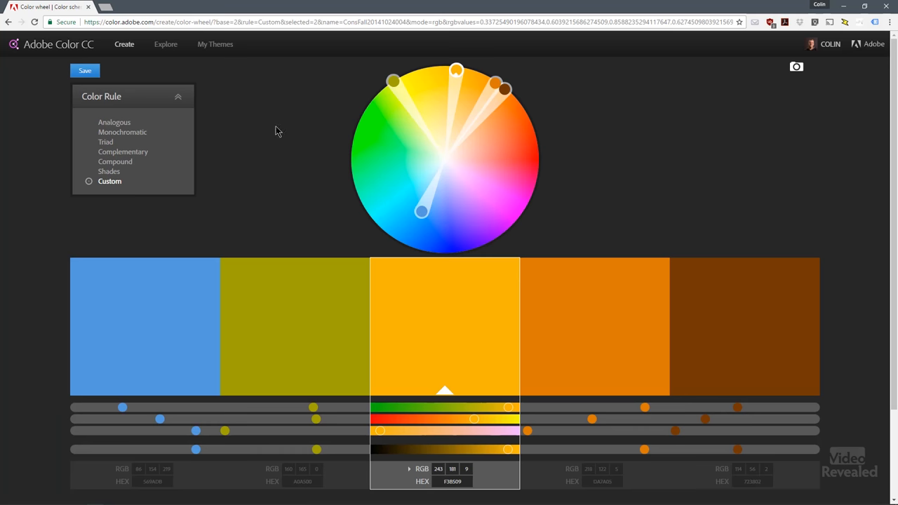
{"action": "mouse_move", "coordinate": [392, 315]}
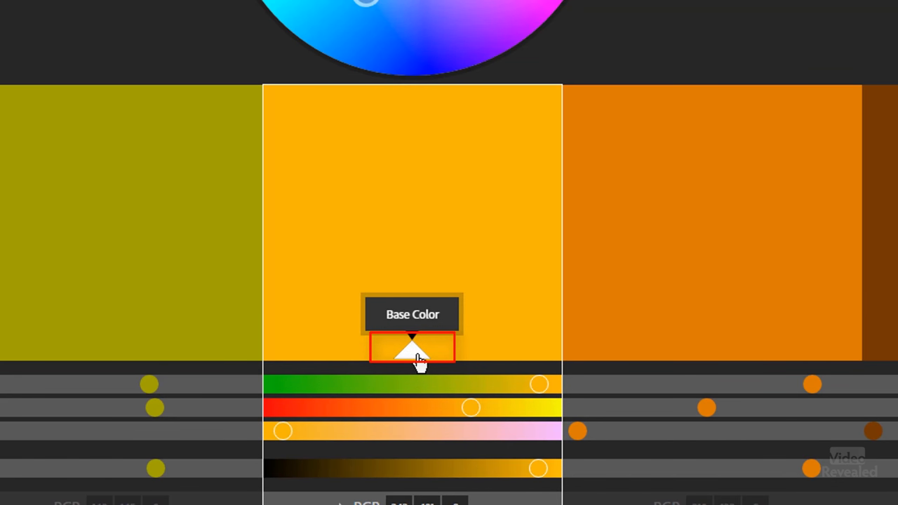
{"action": "mouse_move", "coordinate": [681, 368]}
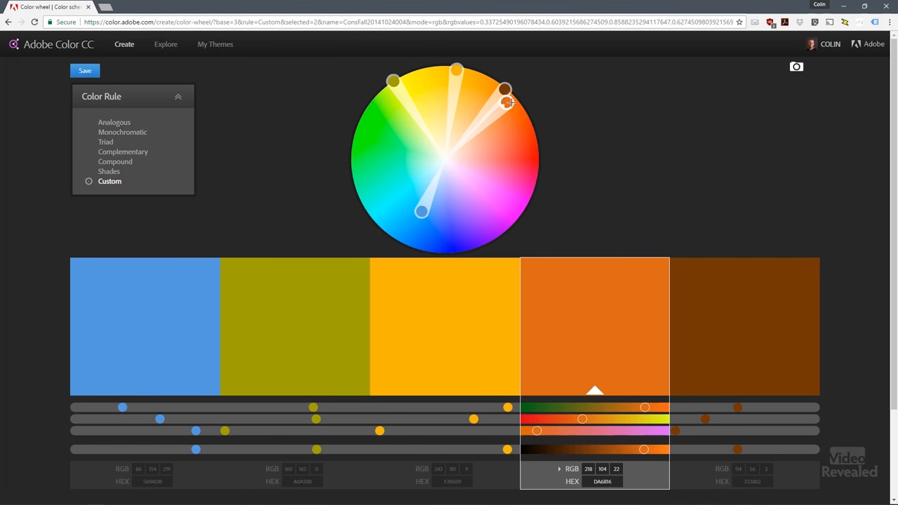
- Apply the Compound harmony and drag the orange marker toward yellow, to HEX DA9500
{"action": "left_click_drag", "start_coordinate": [505, 91], "coordinate": [477, 73]}
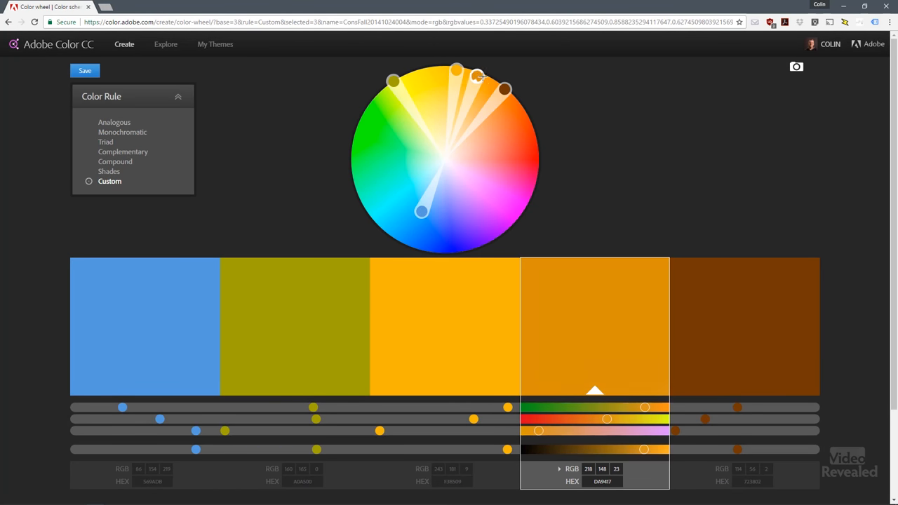
{"action": "left_click_drag", "start_coordinate": [504, 90], "coordinate": [409, 155]}
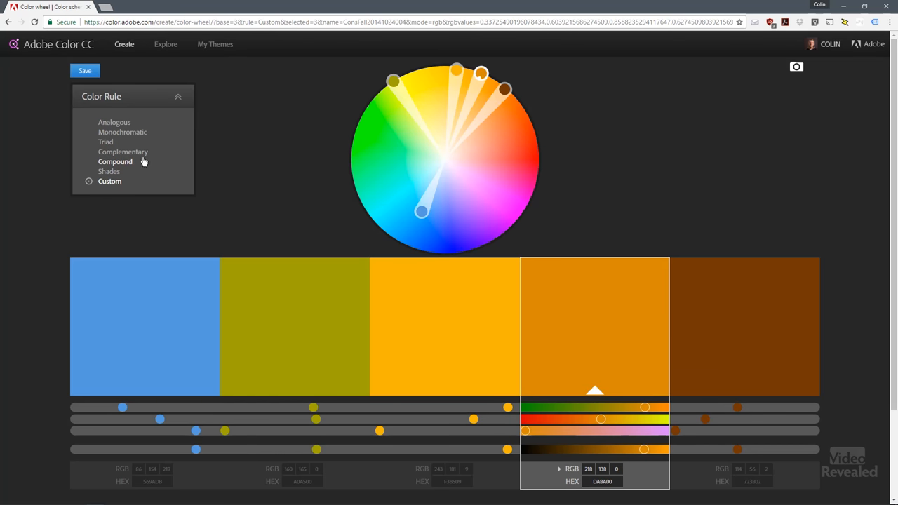
{"action": "left_click", "coordinate": [114, 162]}
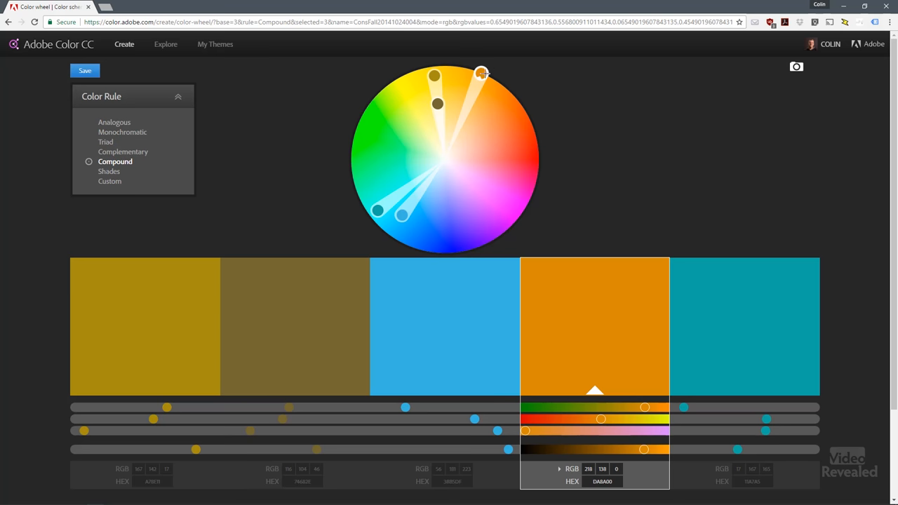
{"action": "left_click_drag", "start_coordinate": [481, 73], "coordinate": [469, 68]}
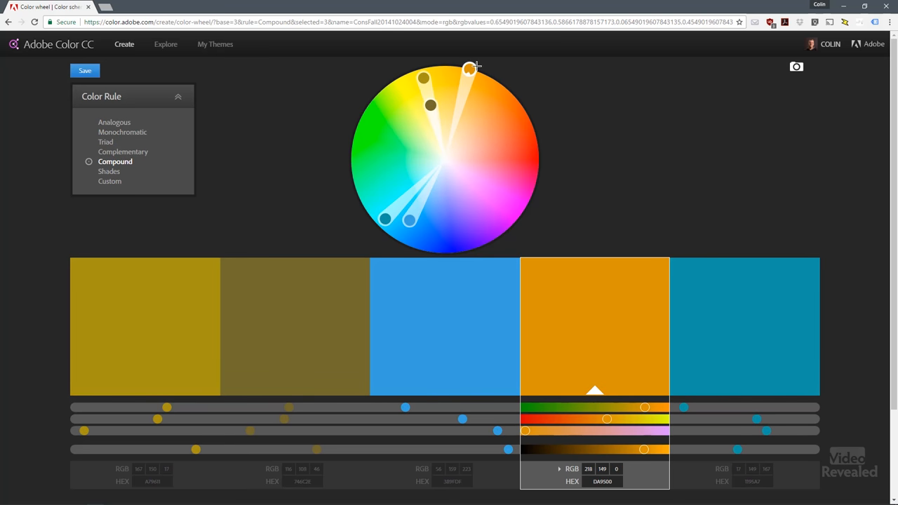
{"action": "mouse_move", "coordinate": [548, 300]}
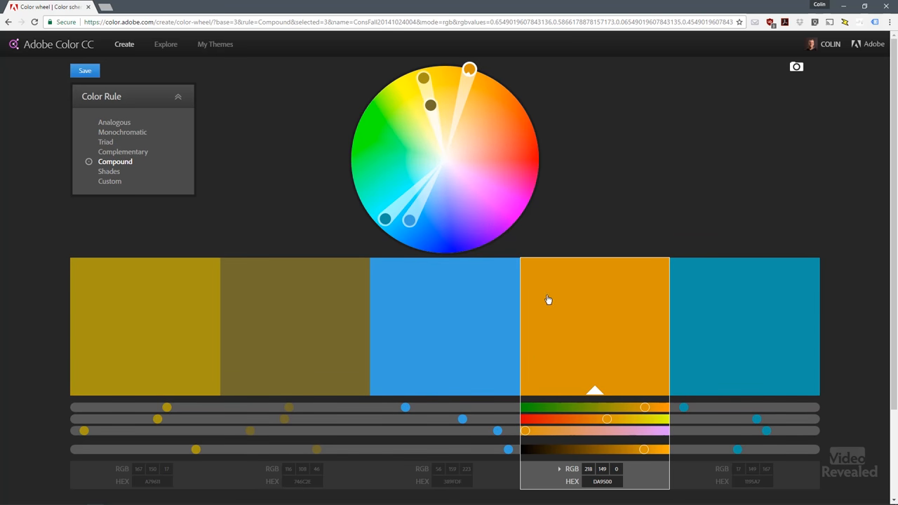
{"action": "mouse_move", "coordinate": [187, 124]}
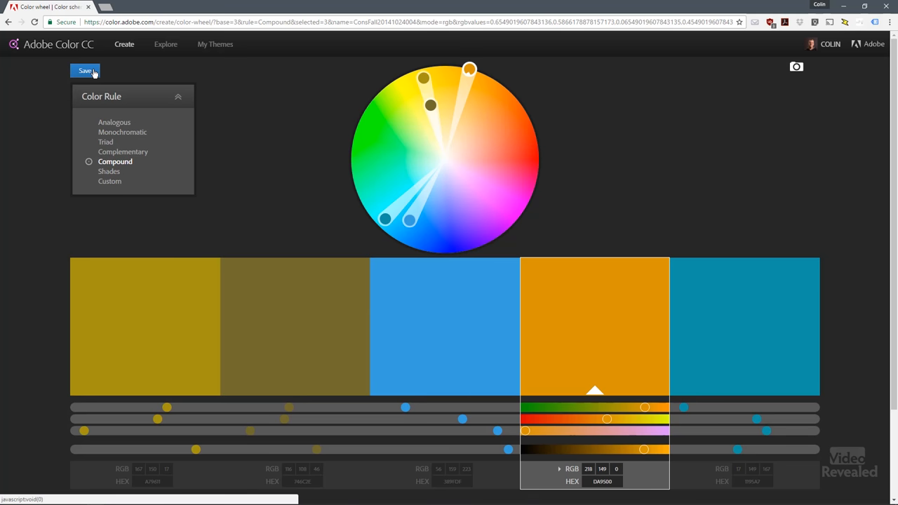
- Save the theme as 'Fall Compound' in Colins Library with Publish to Explore unchecked
{"action": "left_click", "coordinate": [85, 70]}
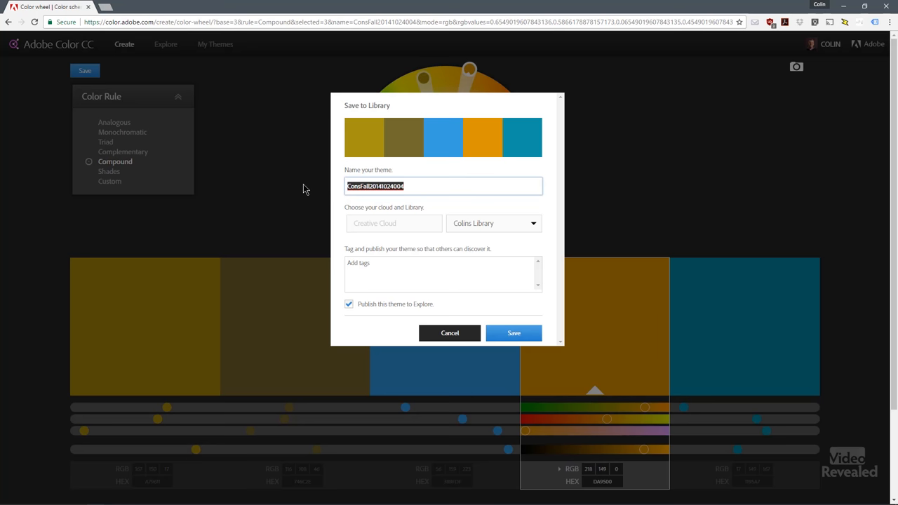
{"action": "type", "text": "FAI"}
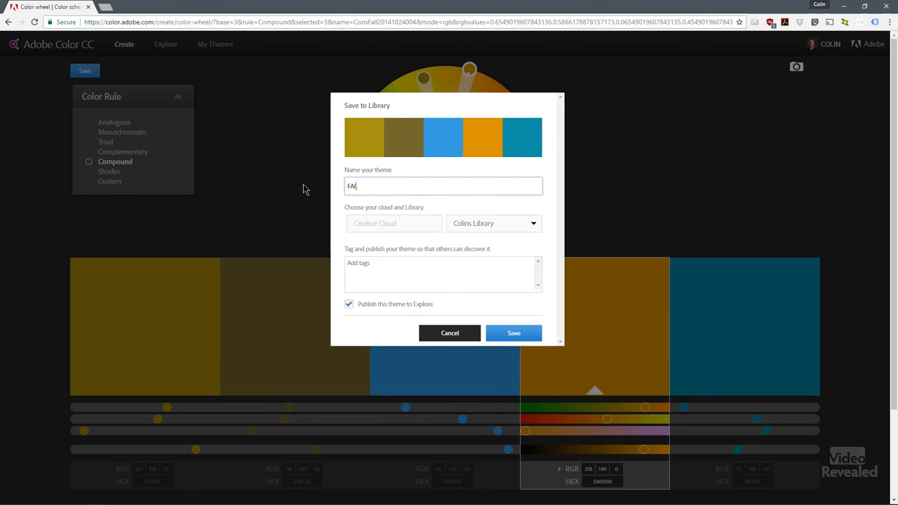
{"action": "type", "text": "Fall"}
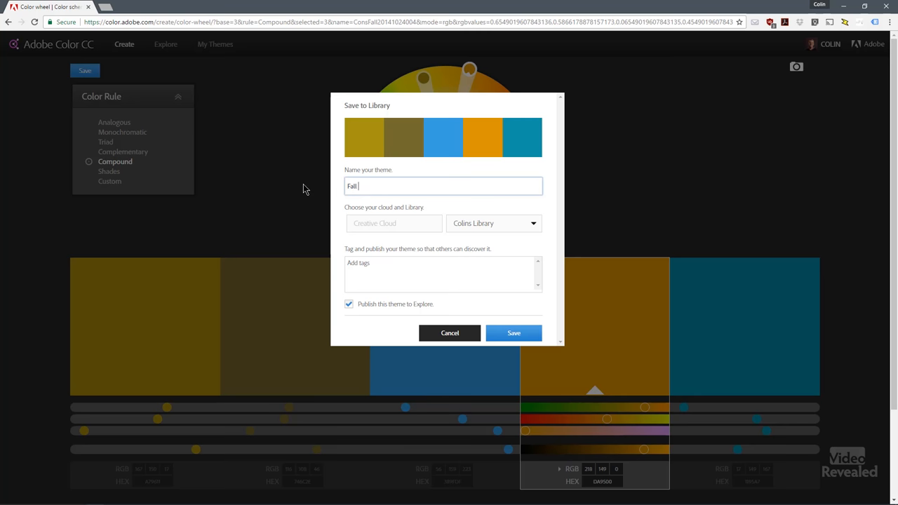
{"action": "type", "text": "Compond"}
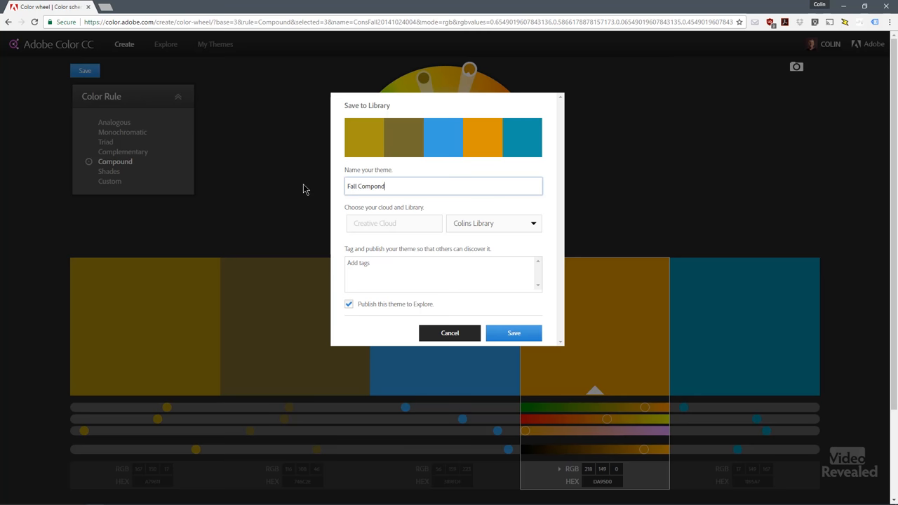
{"action": "mouse_move", "coordinate": [428, 230]}
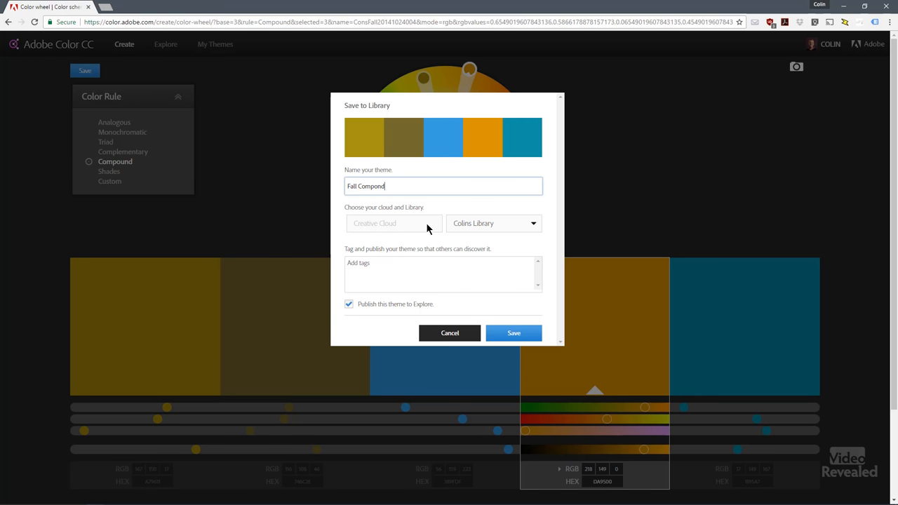
{"action": "mouse_move", "coordinate": [531, 225]}
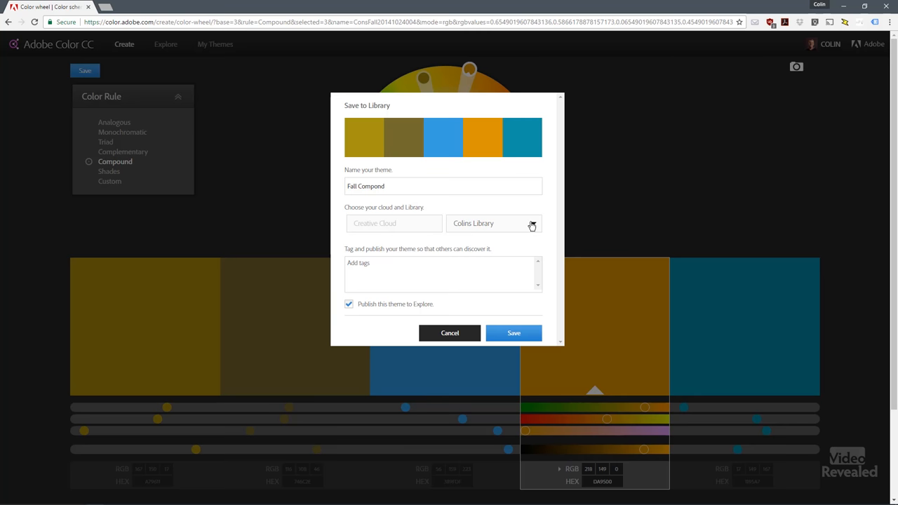
{"action": "mouse_move", "coordinate": [472, 241]}
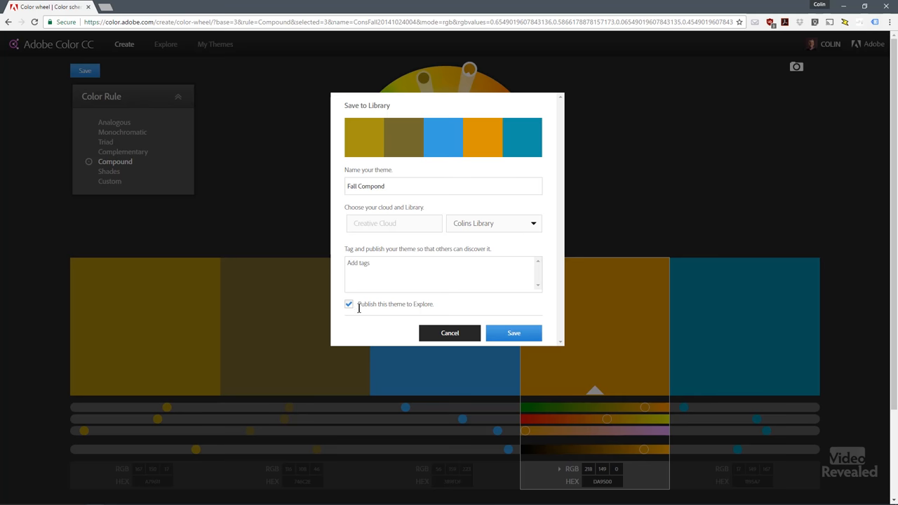
{"action": "left_click", "coordinate": [349, 304]}
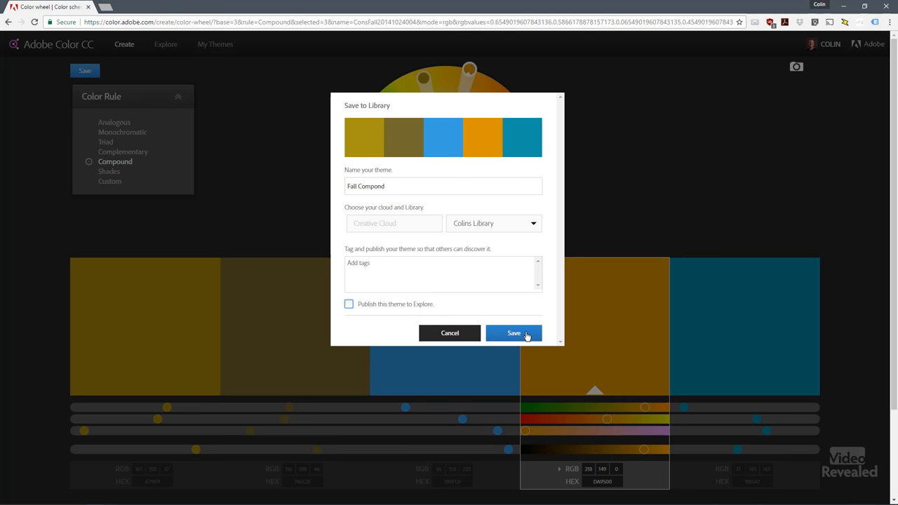
{"action": "left_click", "coordinate": [513, 333]}
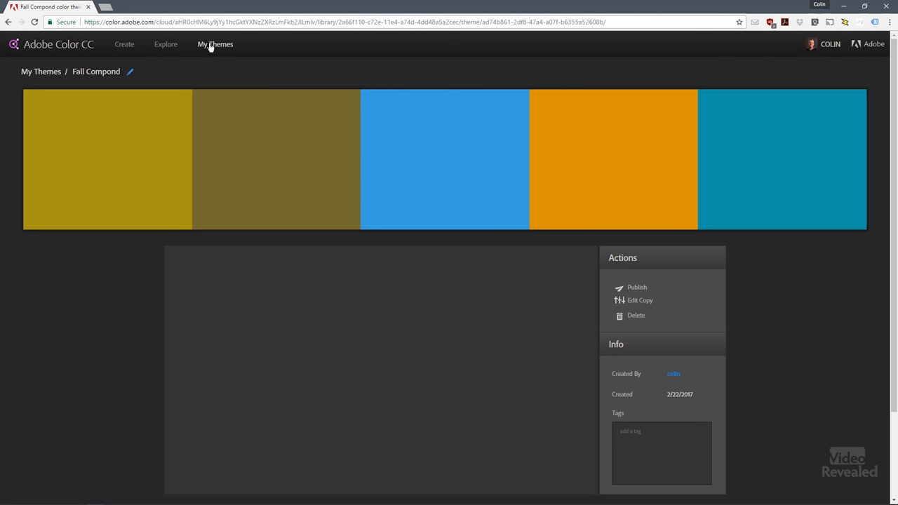
- Select the Fall Compound theme under Color Themes in the Libraries panel
{"action": "left_click", "coordinate": [216, 43]}
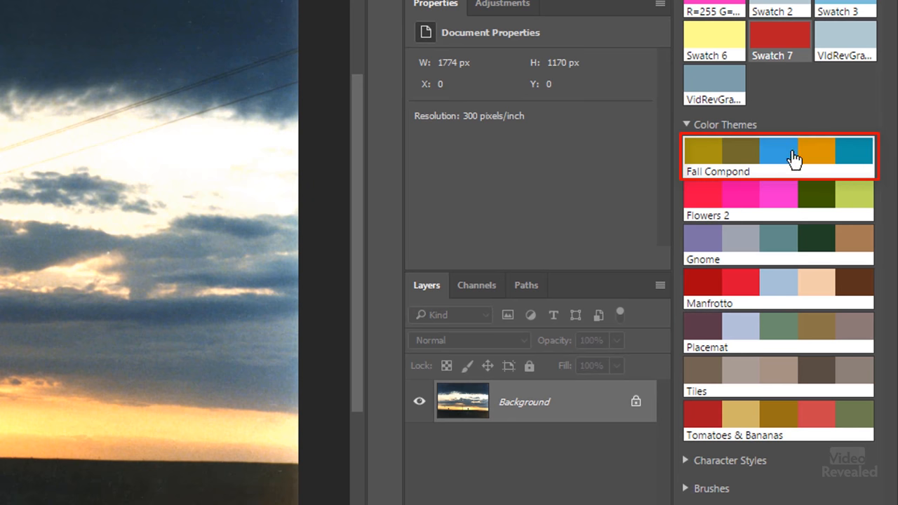
{"action": "left_click", "coordinate": [237, 12]}
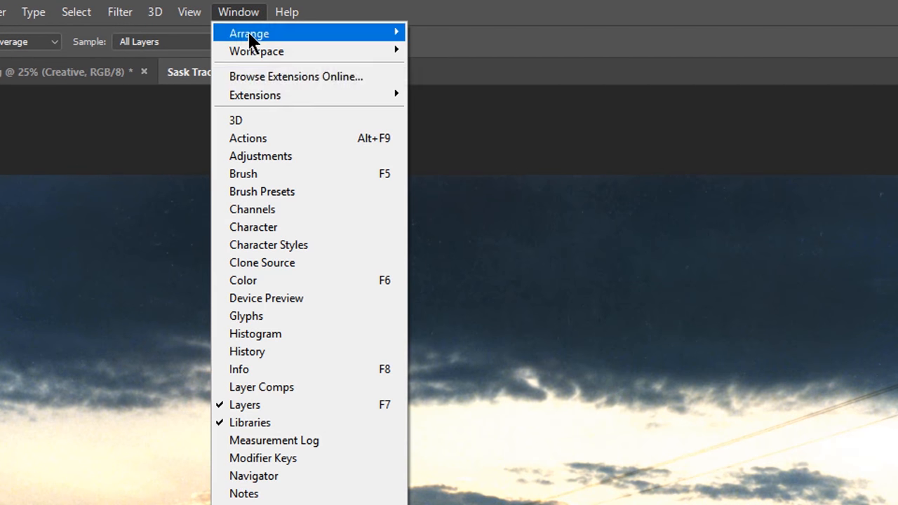
{"action": "mouse_move", "coordinate": [254, 94]}
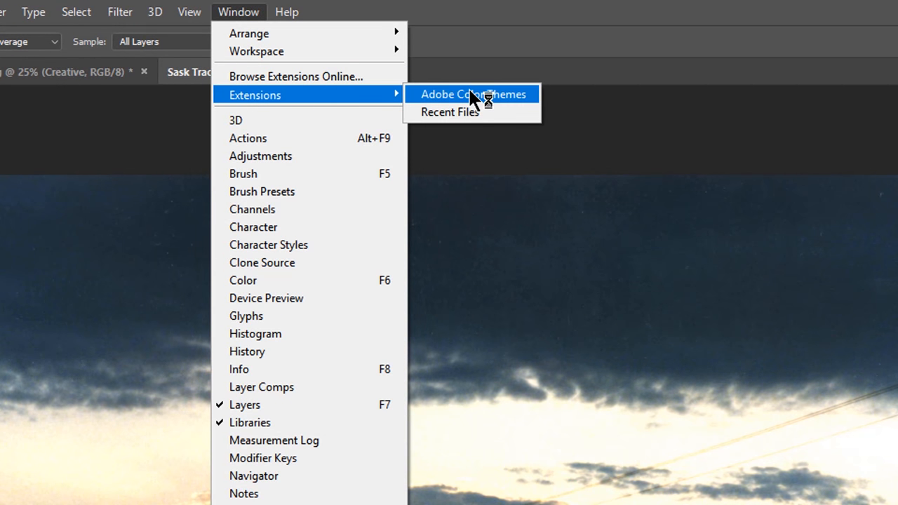
- Open the Adobe Color Themes extension and show its Create tab colour wheel
{"action": "left_click", "coordinate": [473, 94]}
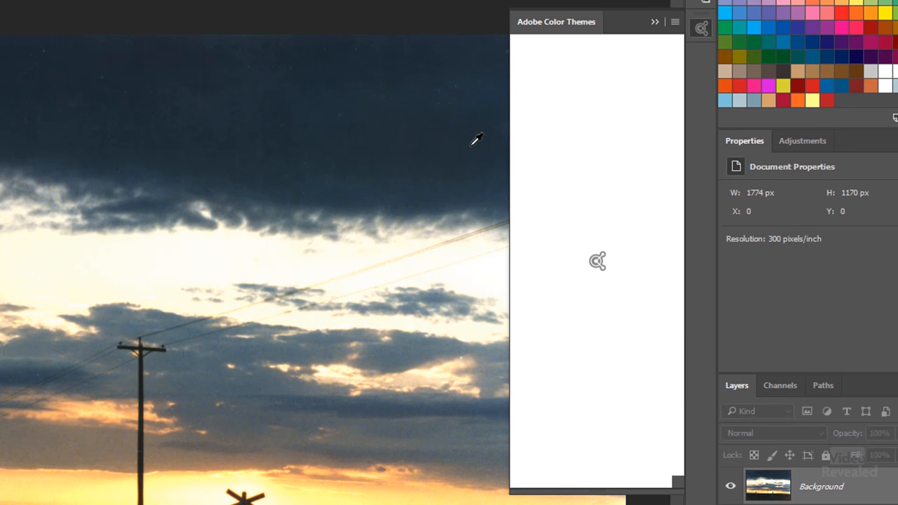
{"action": "mouse_move", "coordinate": [594, 266]}
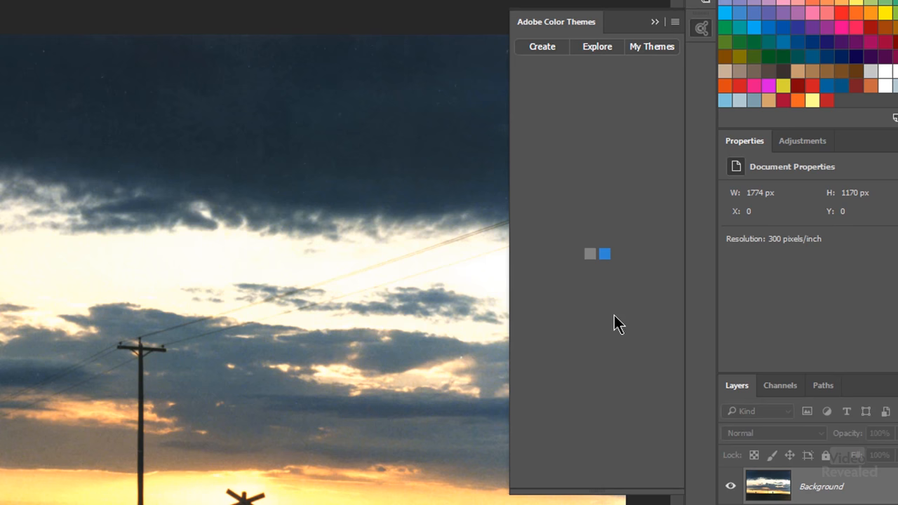
{"action": "left_click", "coordinate": [541, 47]}
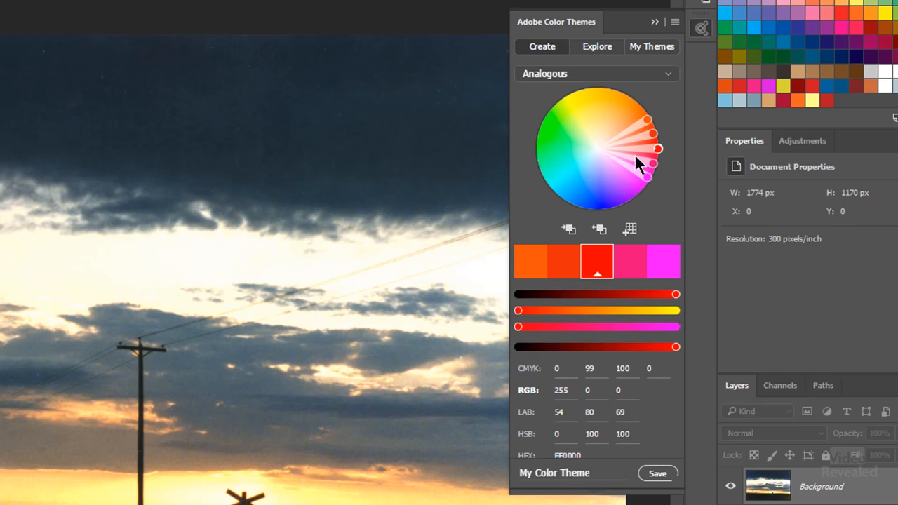
{"action": "left_click_drag", "start_coordinate": [658, 148], "coordinate": [600, 89]}
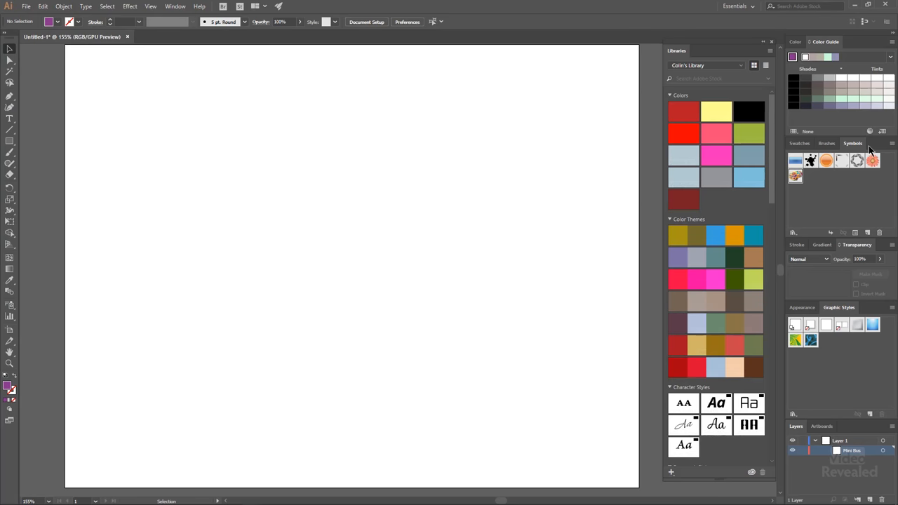
- Place the Mini Bus from the Retro symbol library, enlarged to fill the artboard
{"action": "left_click", "coordinate": [891, 144]}
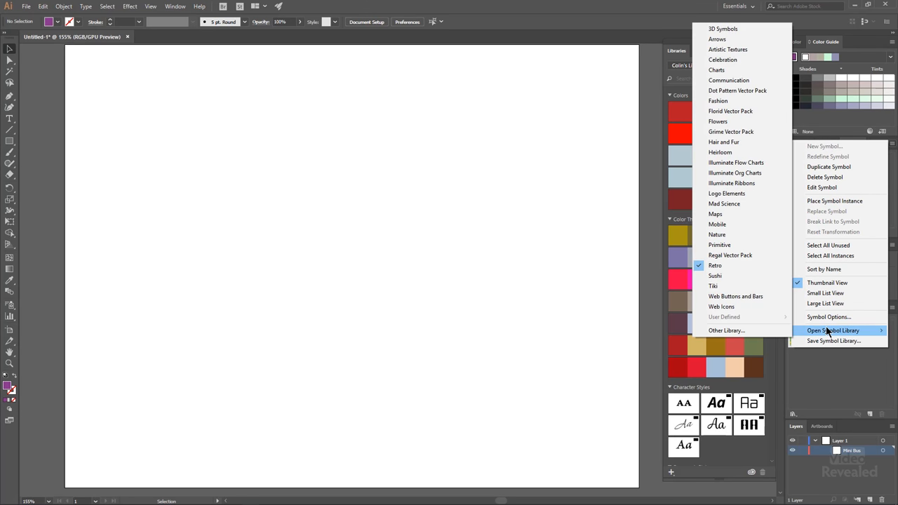
{"action": "left_click", "coordinate": [715, 265]}
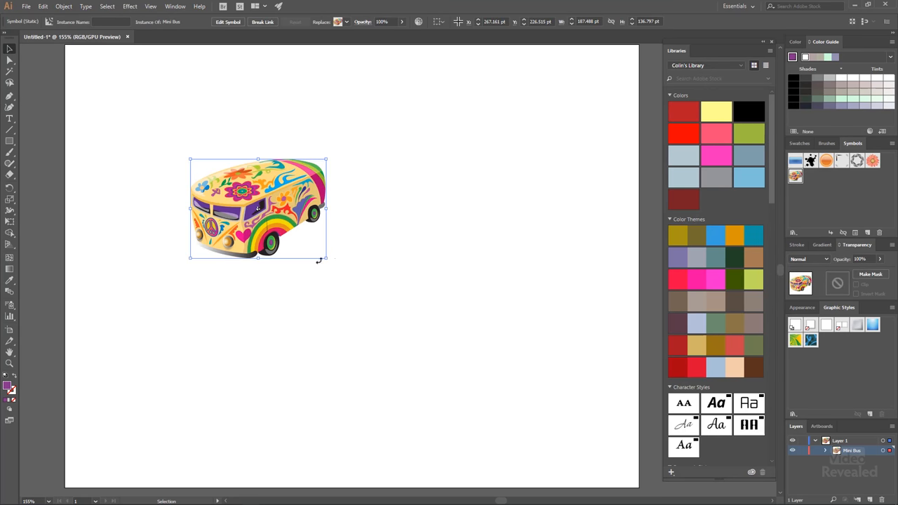
{"action": "left_click_drag", "start_coordinate": [326, 257], "coordinate": [491, 379]}
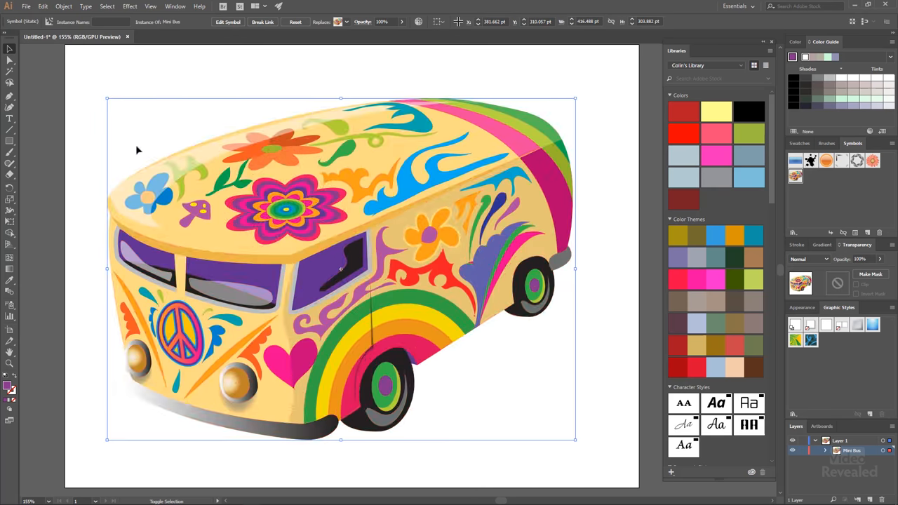
- Expand the Mini Bus symbol into editable coloured paths
{"action": "left_click", "coordinate": [64, 6]}
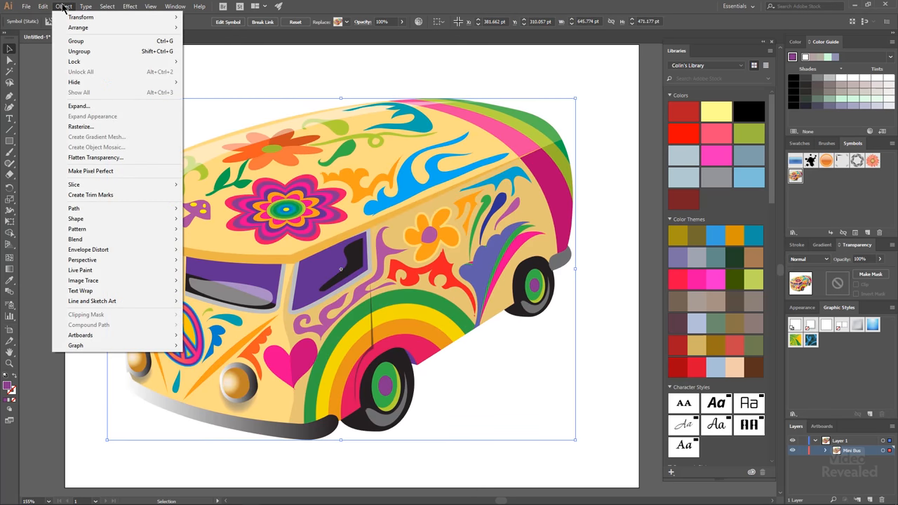
{"action": "mouse_move", "coordinate": [79, 106]}
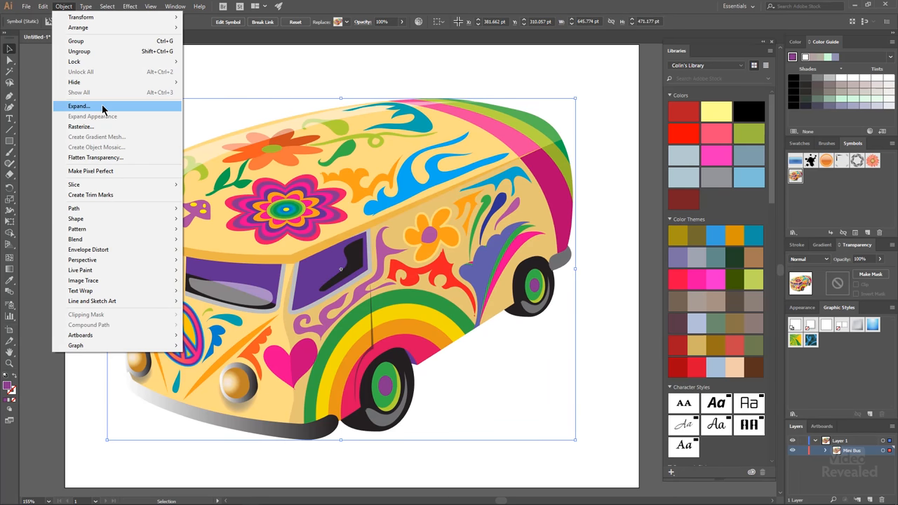
{"action": "left_click", "coordinate": [78, 106]}
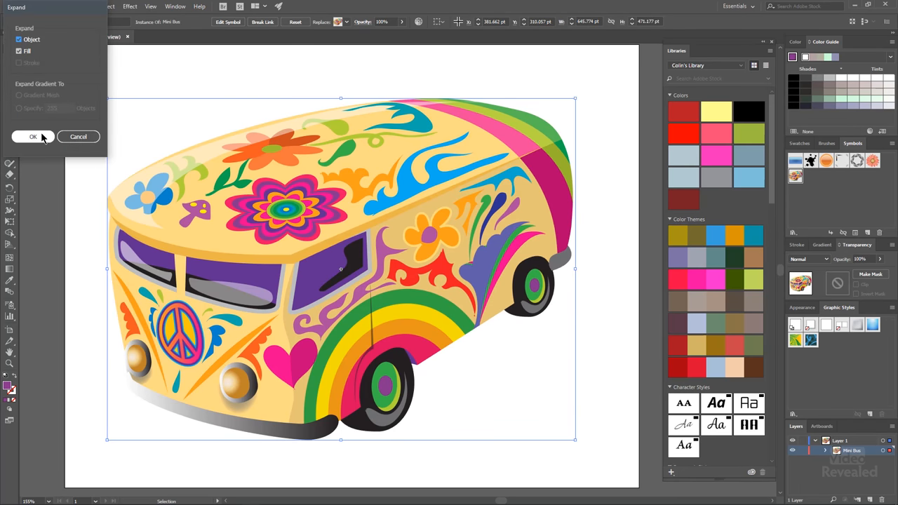
{"action": "left_click", "coordinate": [32, 136]}
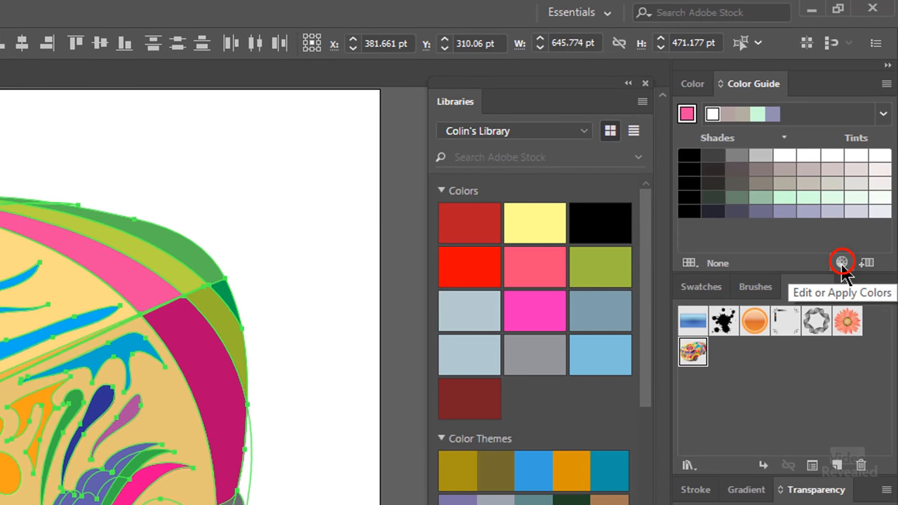
- Open Recolor Artwork on the van, pick the blue colour group, and switch to Edit
{"action": "left_click", "coordinate": [842, 262]}
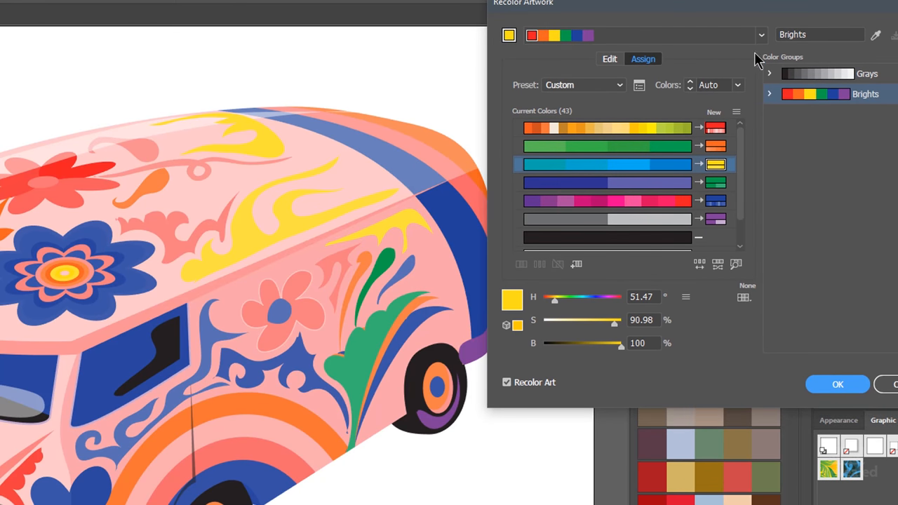
{"action": "left_click", "coordinate": [716, 182]}
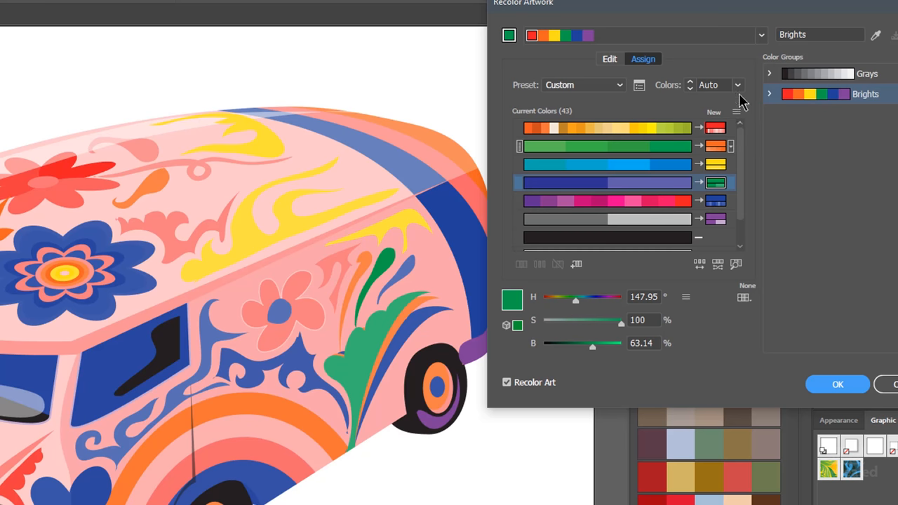
{"action": "left_click", "coordinate": [609, 59]}
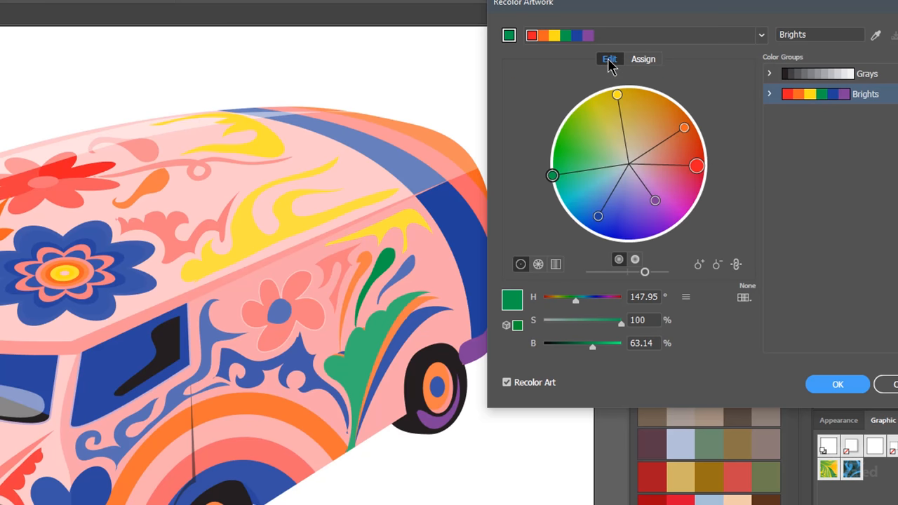
{"action": "mouse_move", "coordinate": [673, 139]}
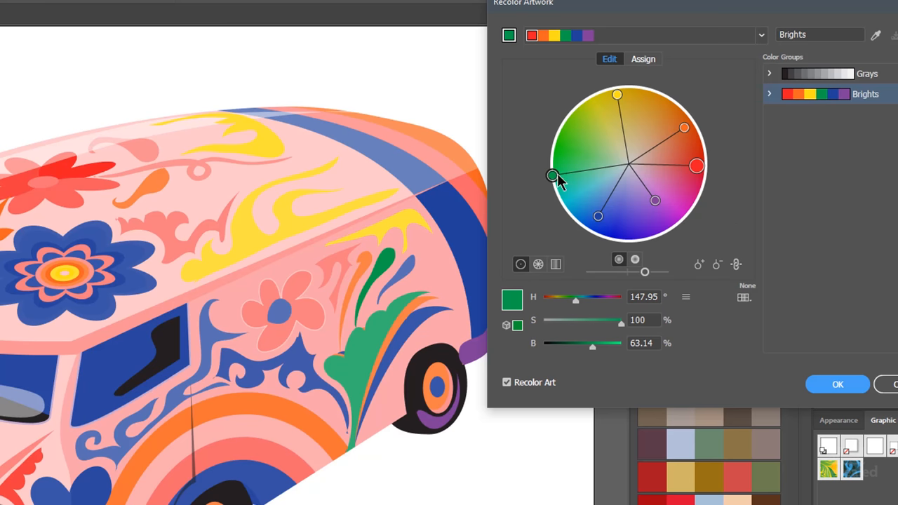
- Rotate the harmony handles for a light cyan body, magenta flames and brown-gold stripes
{"action": "left_click_drag", "start_coordinate": [552, 175], "coordinate": [617, 91]}
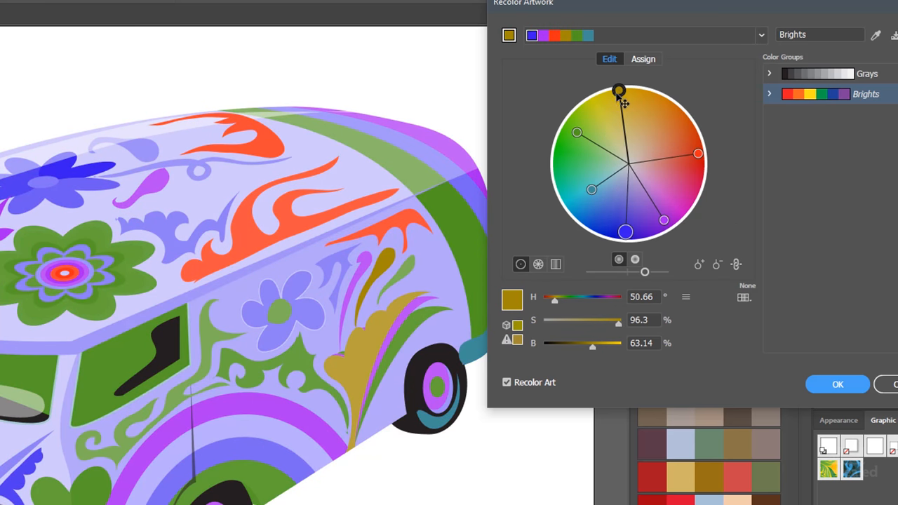
{"action": "left_click_drag", "start_coordinate": [698, 153], "coordinate": [705, 147]}
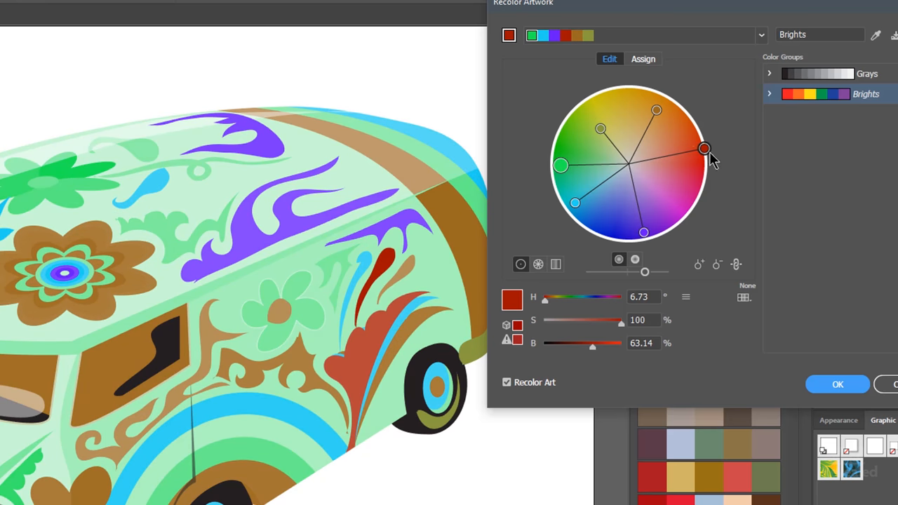
{"action": "left_click_drag", "start_coordinate": [705, 148], "coordinate": [670, 224]}
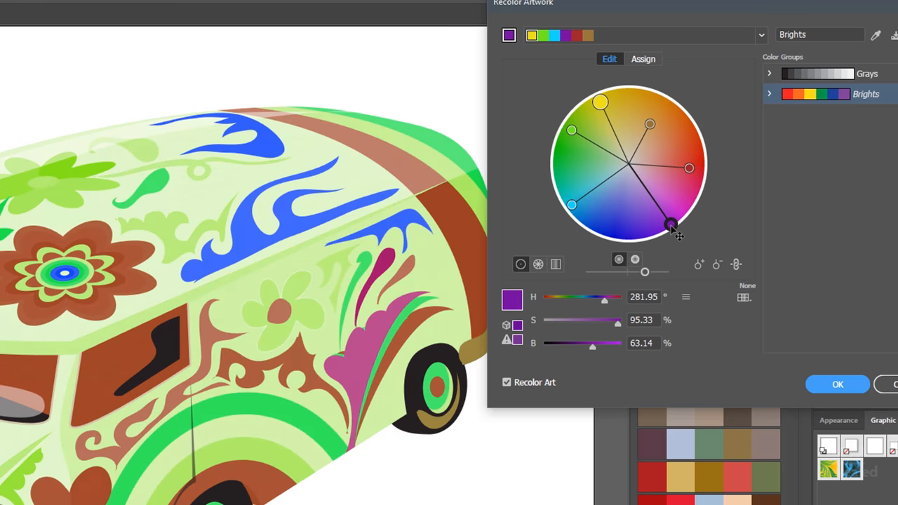
{"action": "left_click_drag", "start_coordinate": [670, 224], "coordinate": [703, 148]}
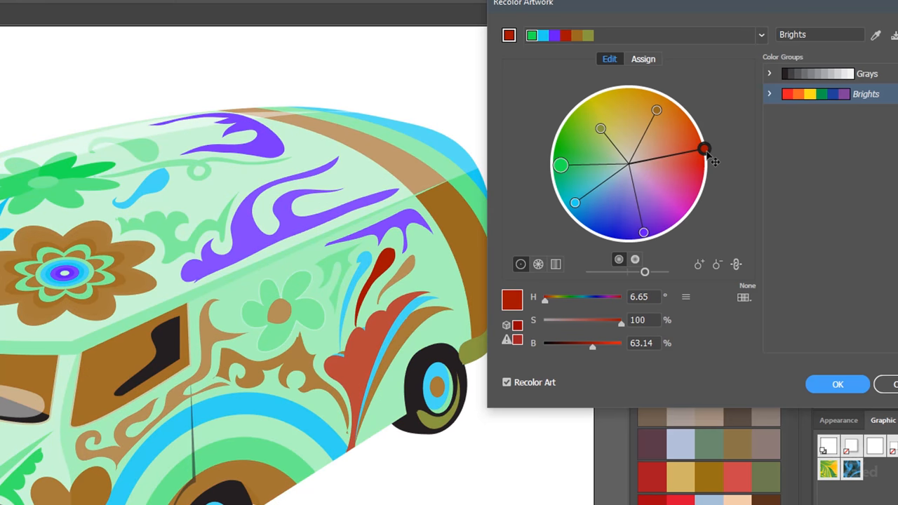
{"action": "left_click_drag", "start_coordinate": [705, 148], "coordinate": [689, 116]}
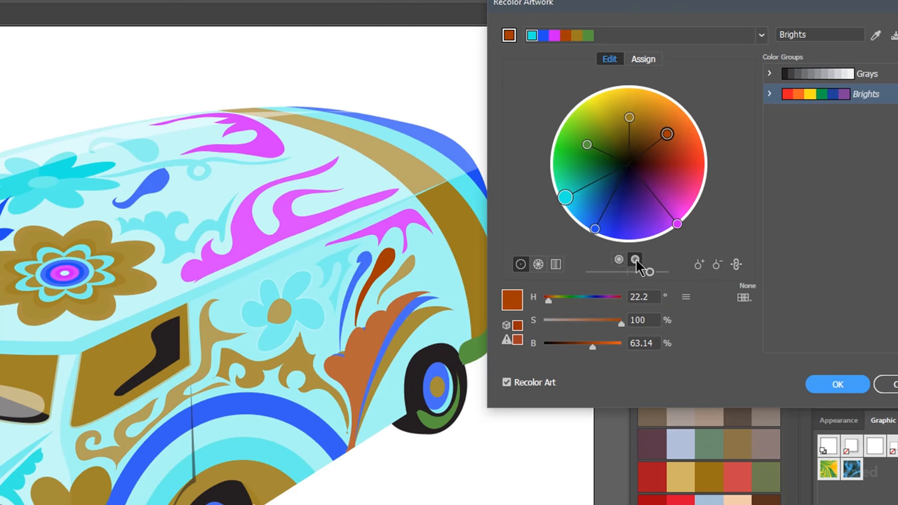
{"action": "mouse_move", "coordinate": [635, 260]}
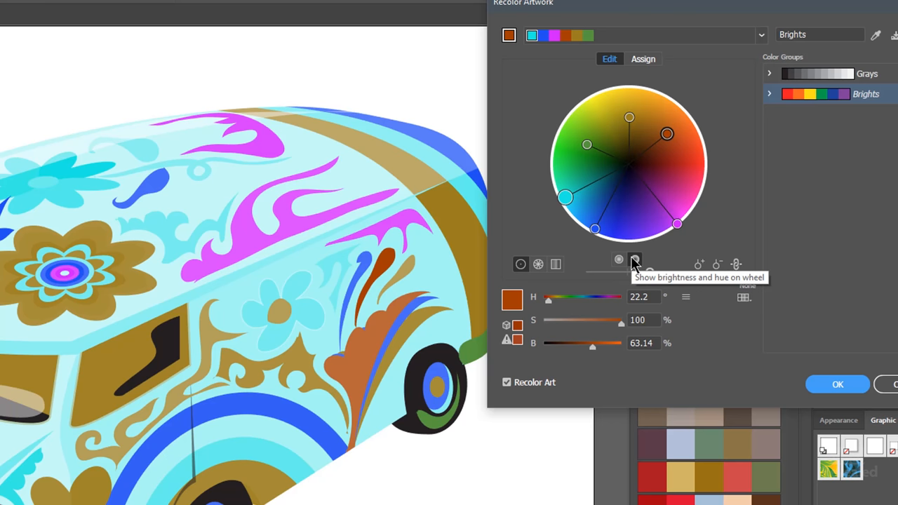
{"action": "mouse_move", "coordinate": [619, 260]}
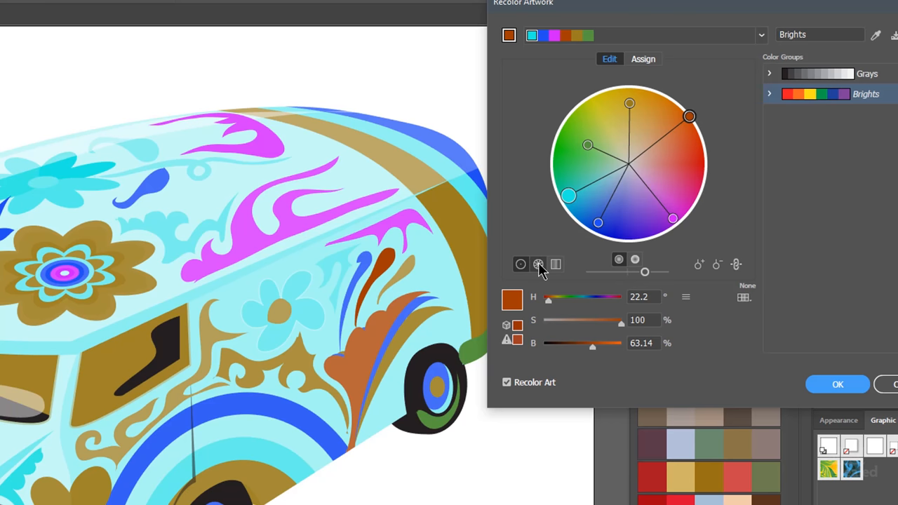
{"action": "left_click", "coordinate": [538, 264]}
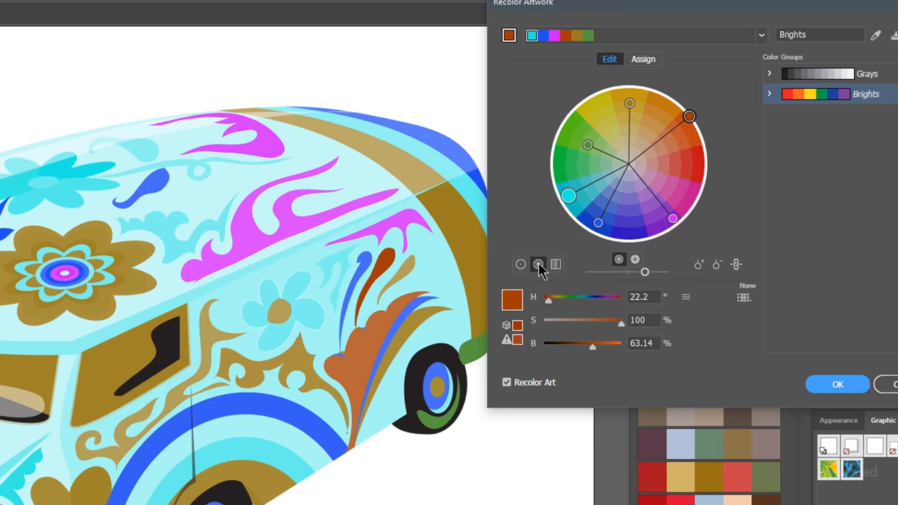
{"action": "left_click", "coordinate": [556, 265]}
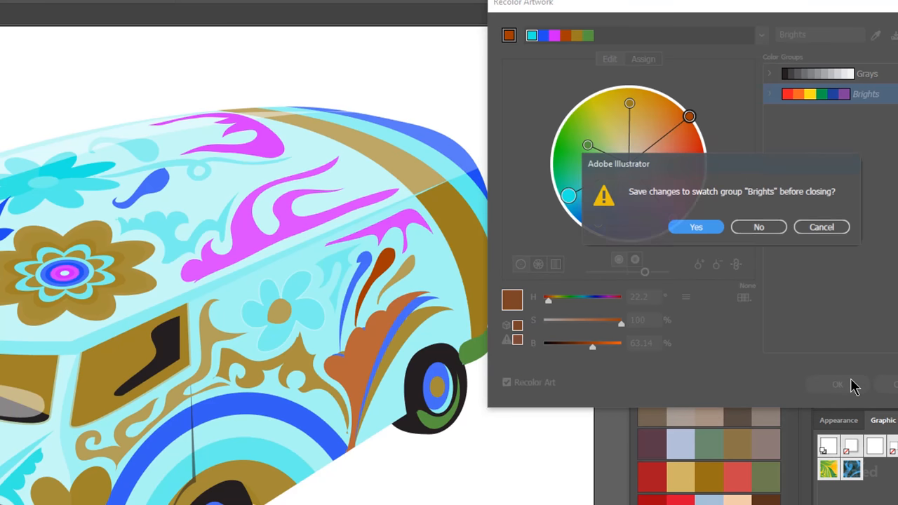
{"action": "left_click", "coordinate": [758, 227]}
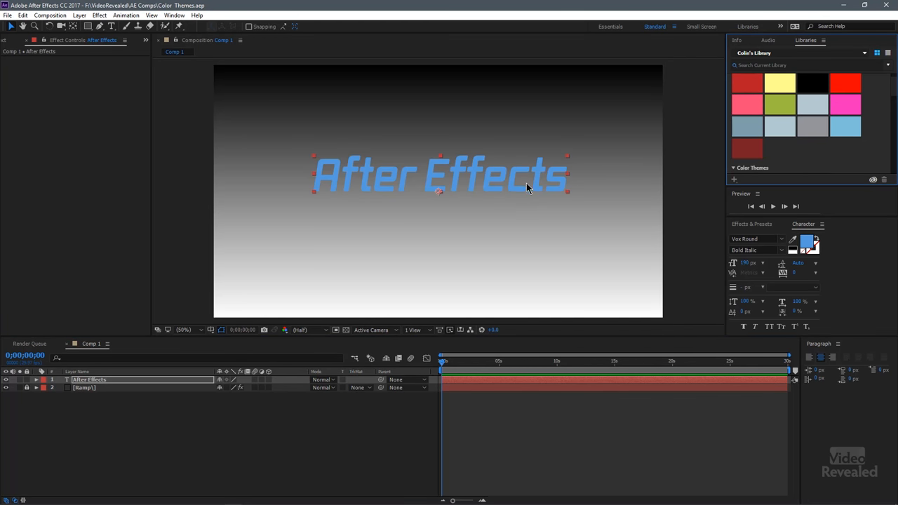
{"action": "mouse_move", "coordinate": [542, 221]}
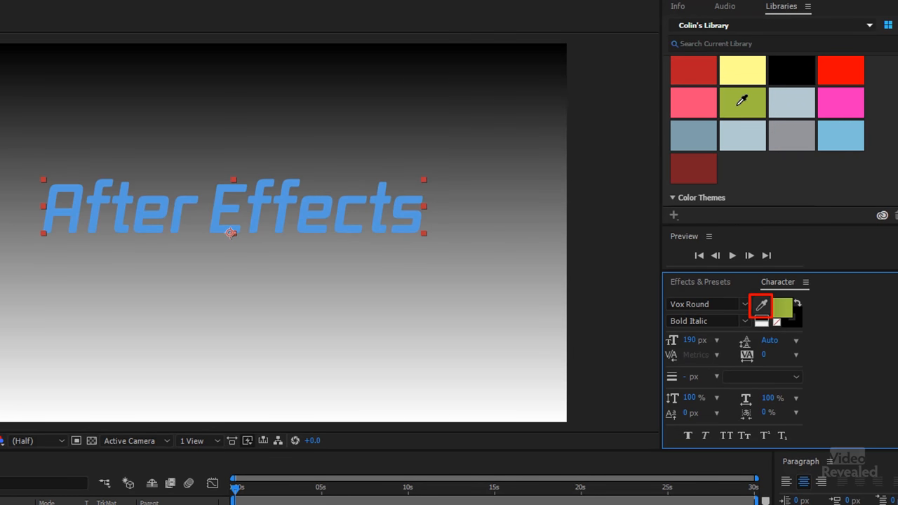
- Make the After Effects title olive green using the library's green swatch
{"action": "left_click", "coordinate": [742, 102]}
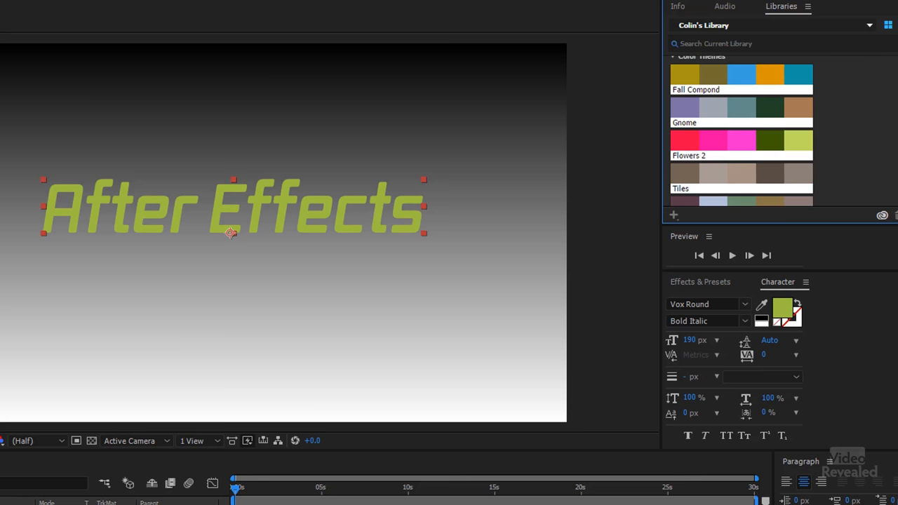
{"action": "scroll", "scroll_direction": "up", "scroll_amount": 3}
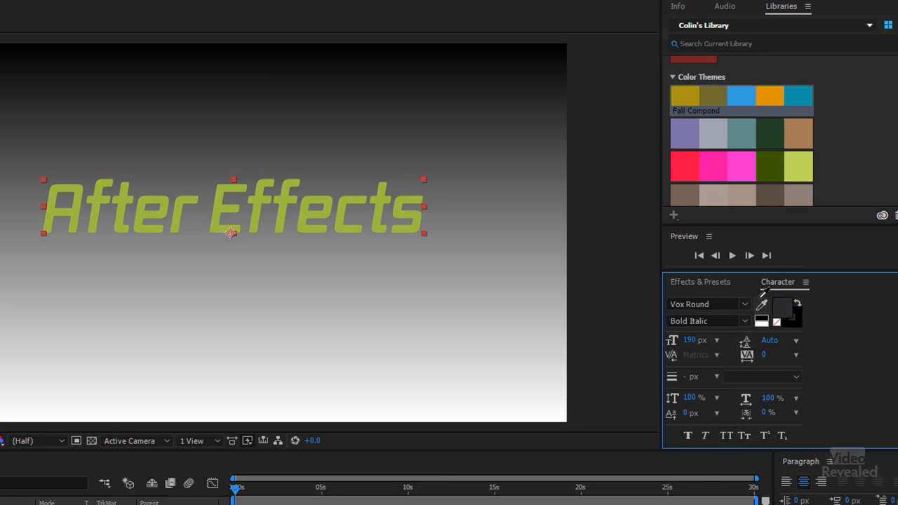
{"action": "left_click", "coordinate": [805, 95]}
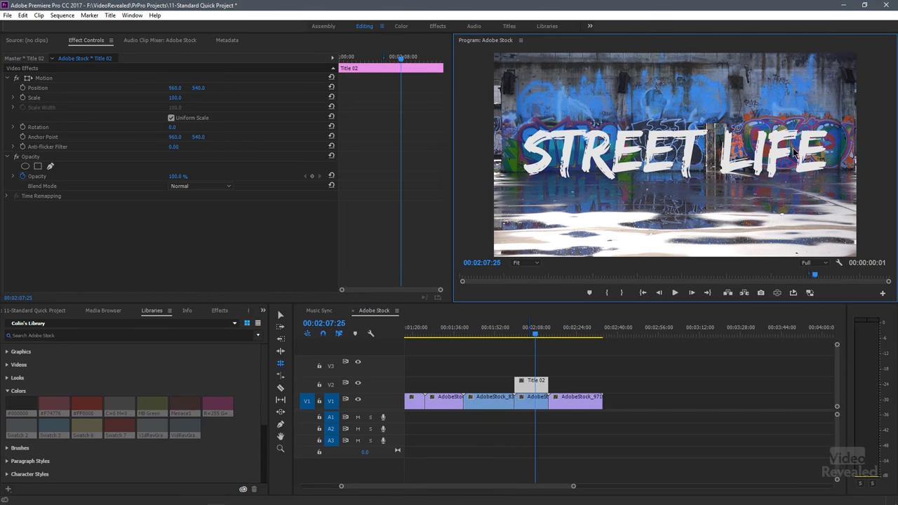
{"action": "mouse_move", "coordinate": [629, 170]}
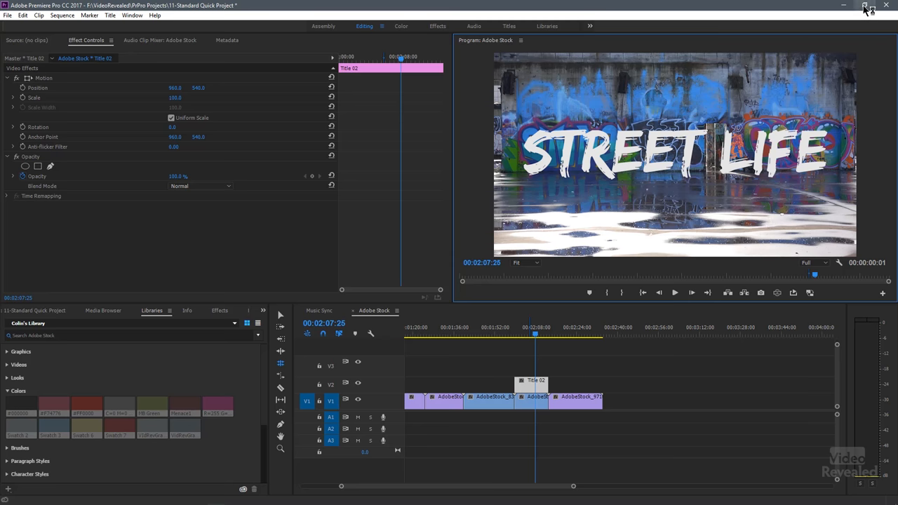
- Fill the Title 02 STREET LIFE text with orange sampled from the Fall Compond theme
{"action": "left_click", "coordinate": [865, 6]}
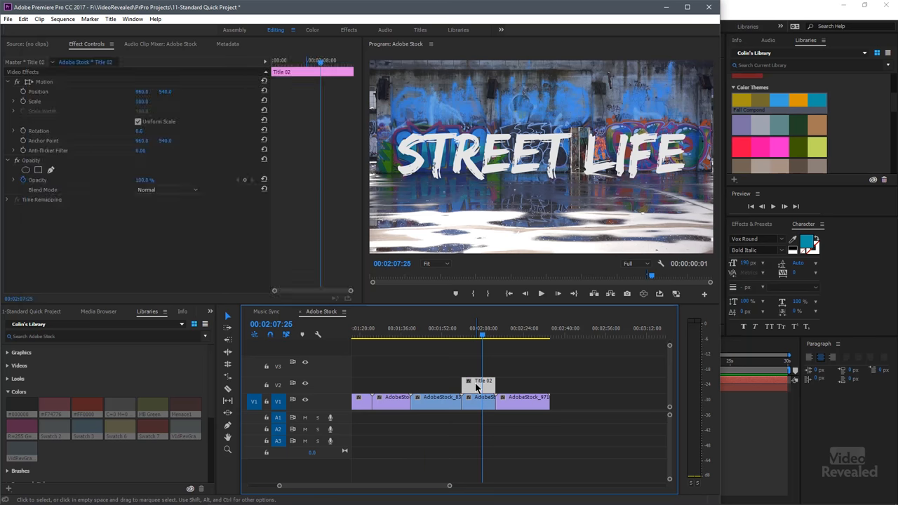
{"action": "double_click", "coordinate": [483, 381]}
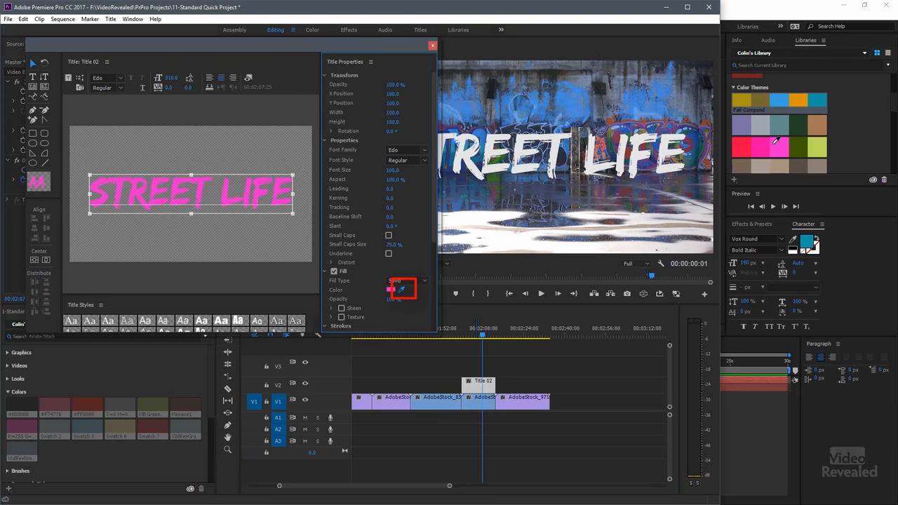
{"action": "left_click", "coordinate": [391, 290]}
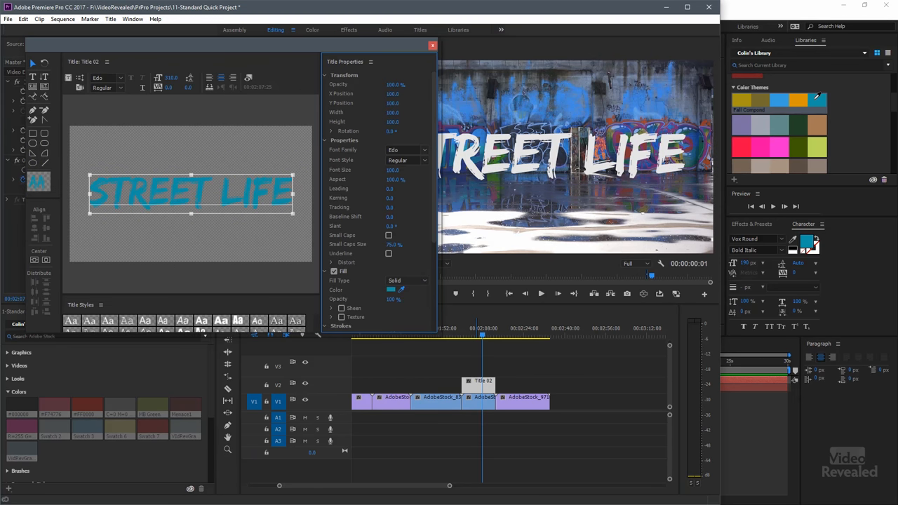
{"action": "left_click", "coordinate": [798, 98]}
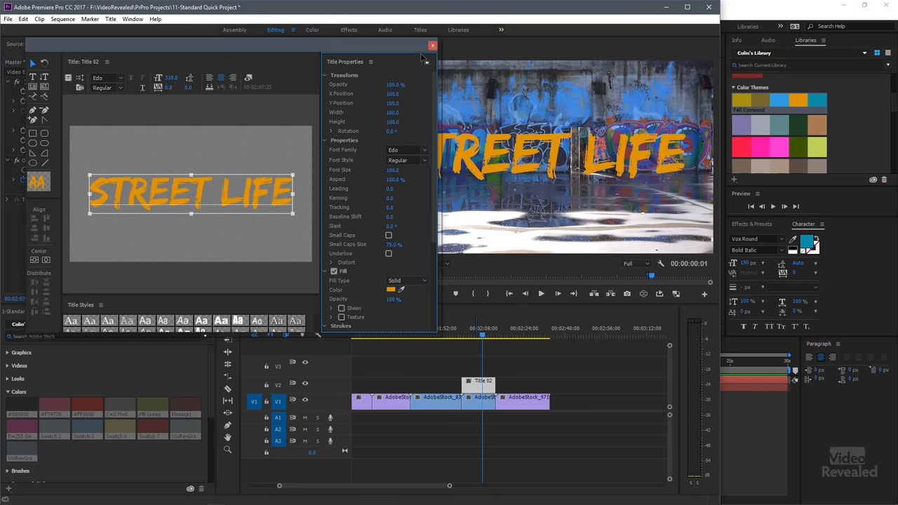
{"action": "left_click", "coordinate": [433, 45]}
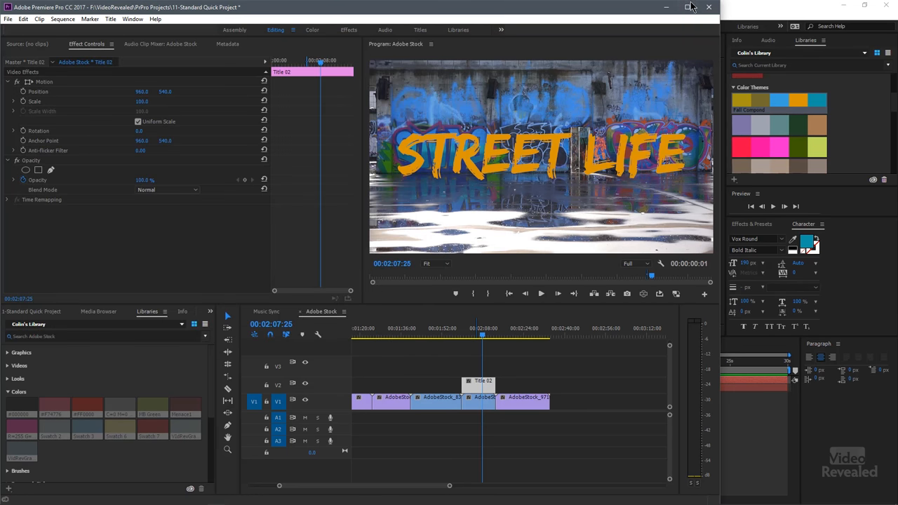
{"action": "left_click", "coordinate": [691, 7]}
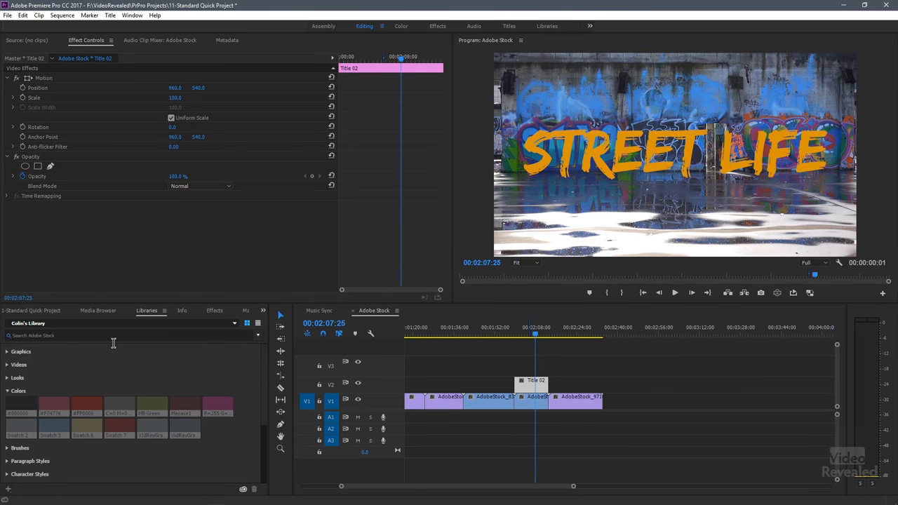